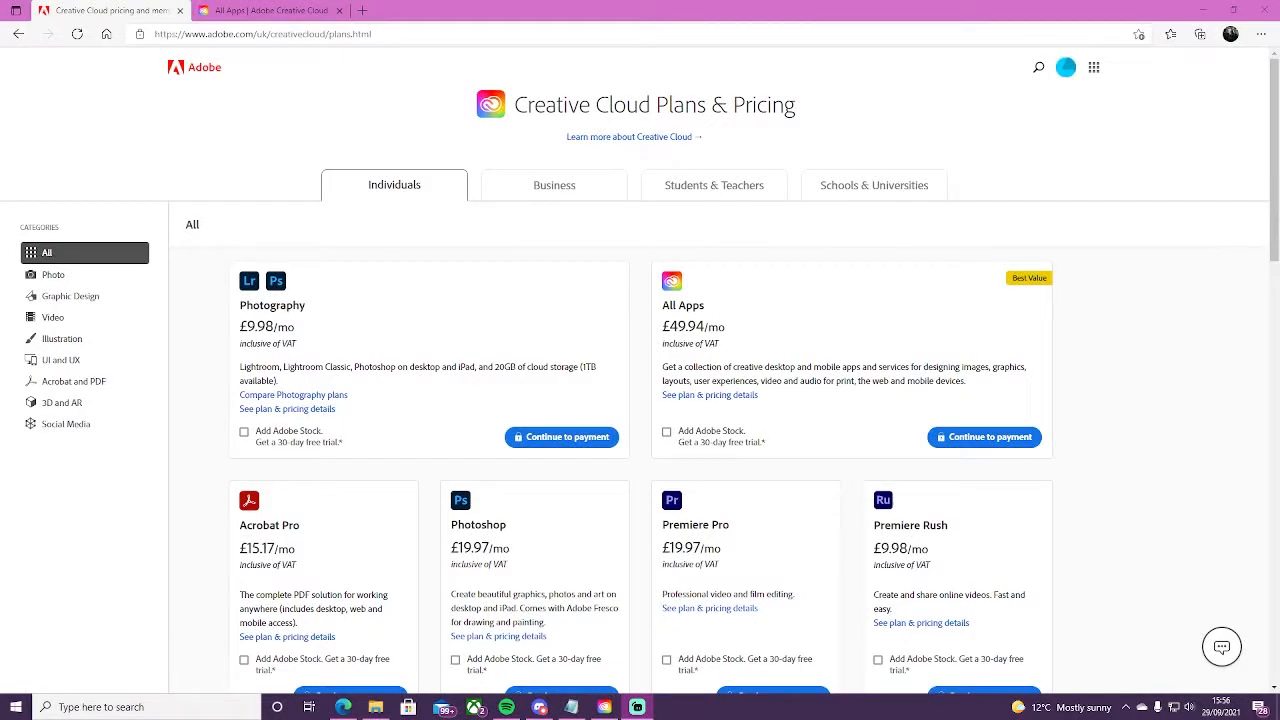
pyautogui.moveTo(128, 108)
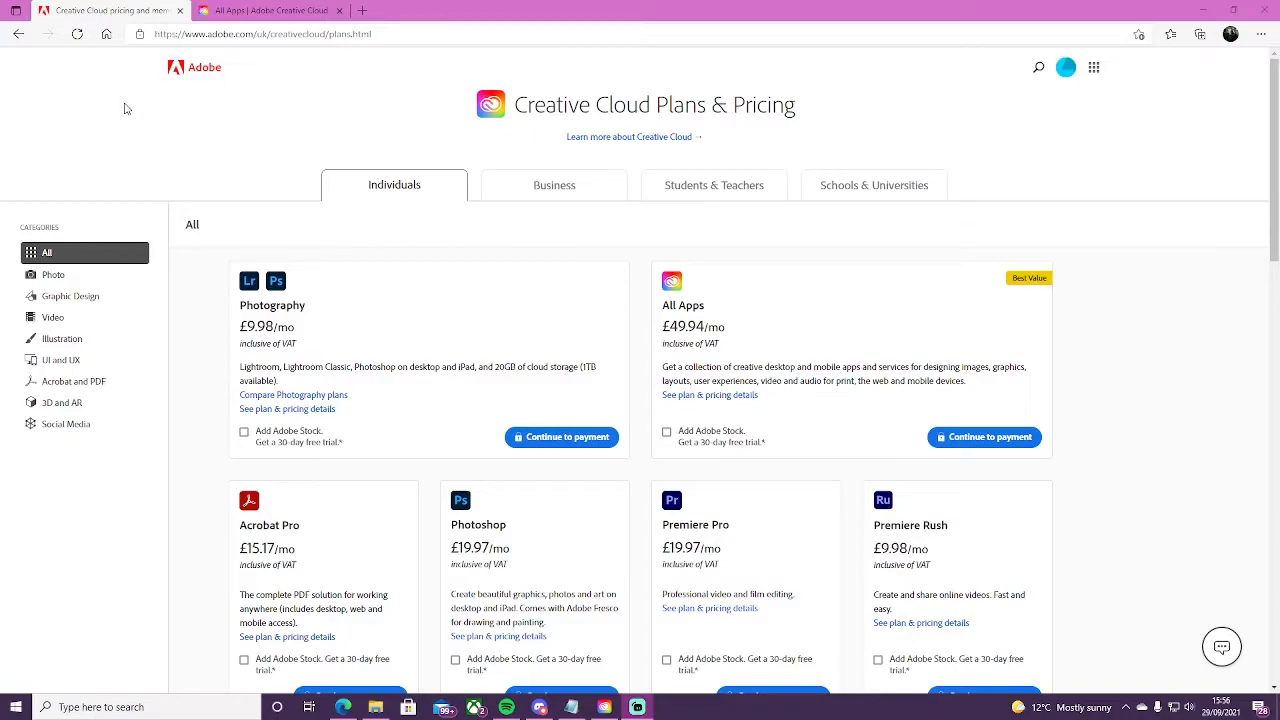
pyautogui.moveTo(496, 180)
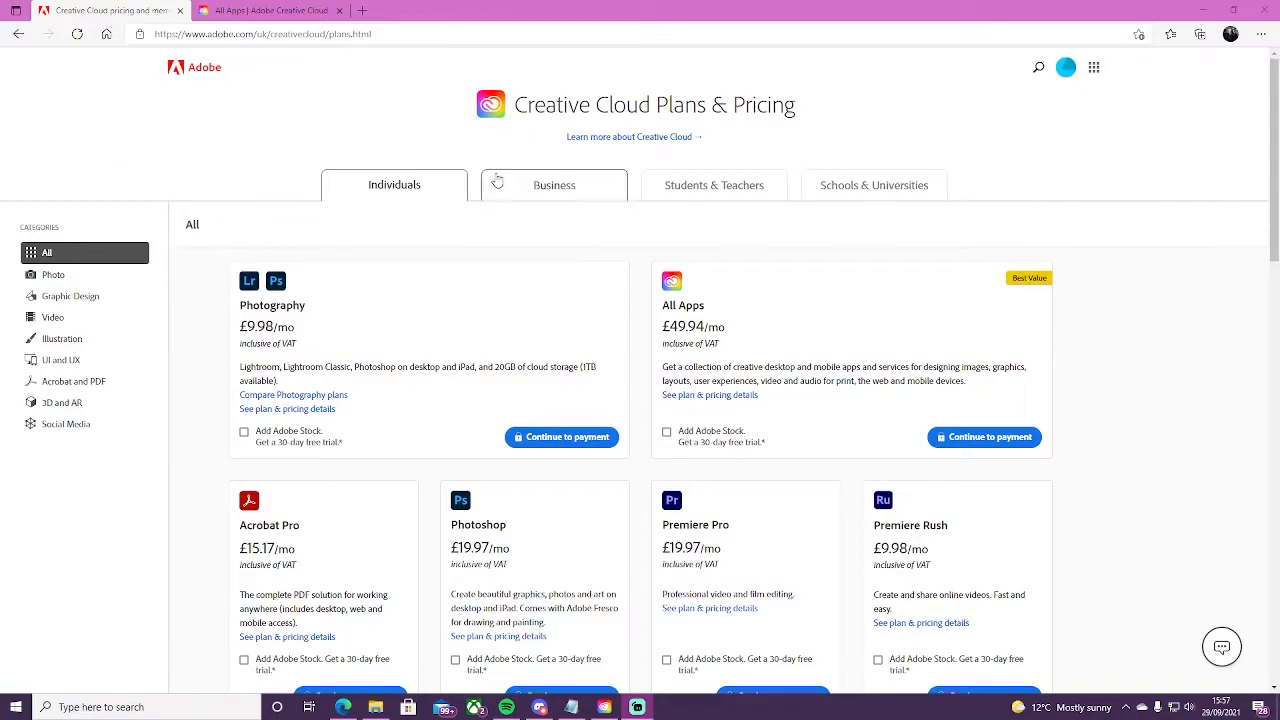
pyautogui.moveTo(216, 284)
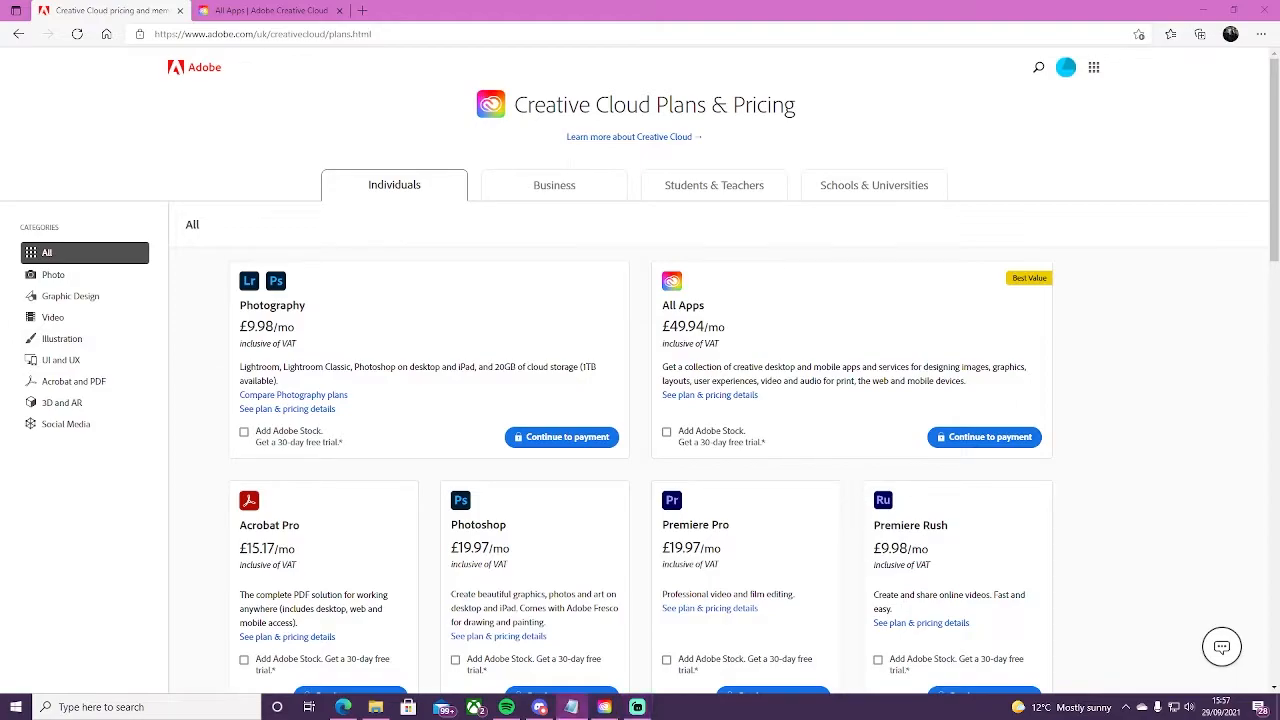
pyautogui.moveTo(322, 220)
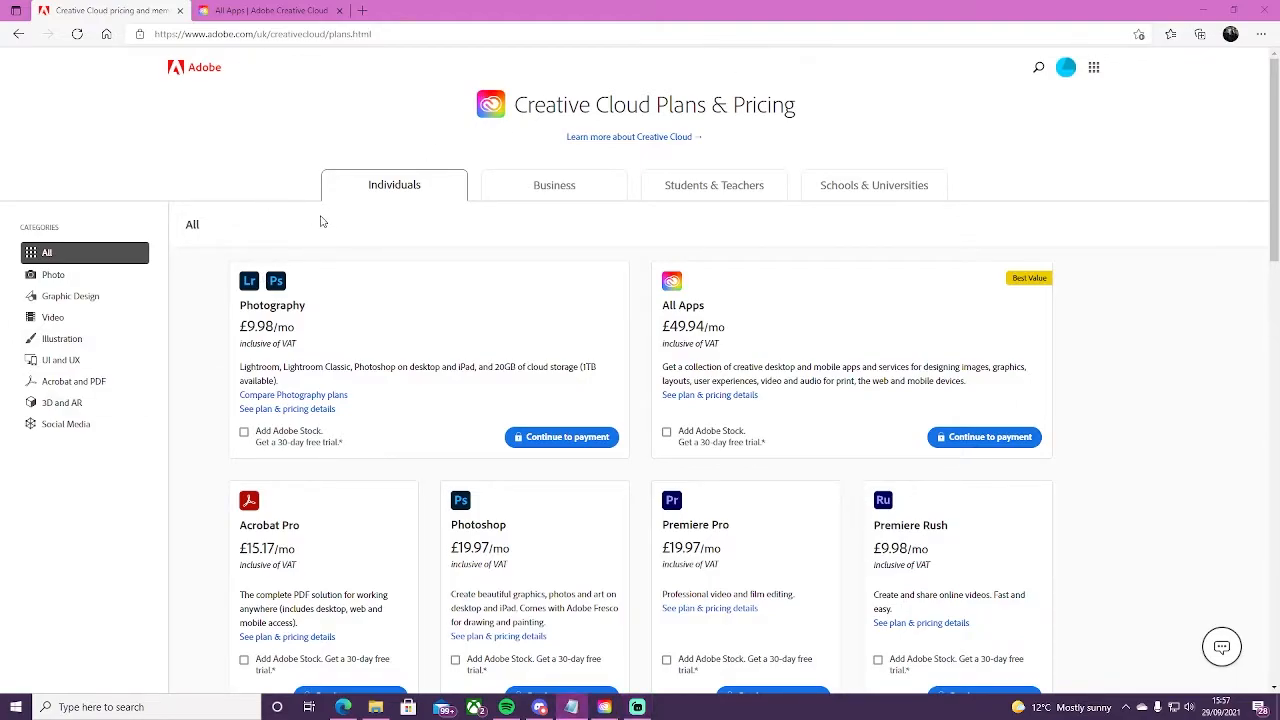
pyautogui.moveTo(840, 276)
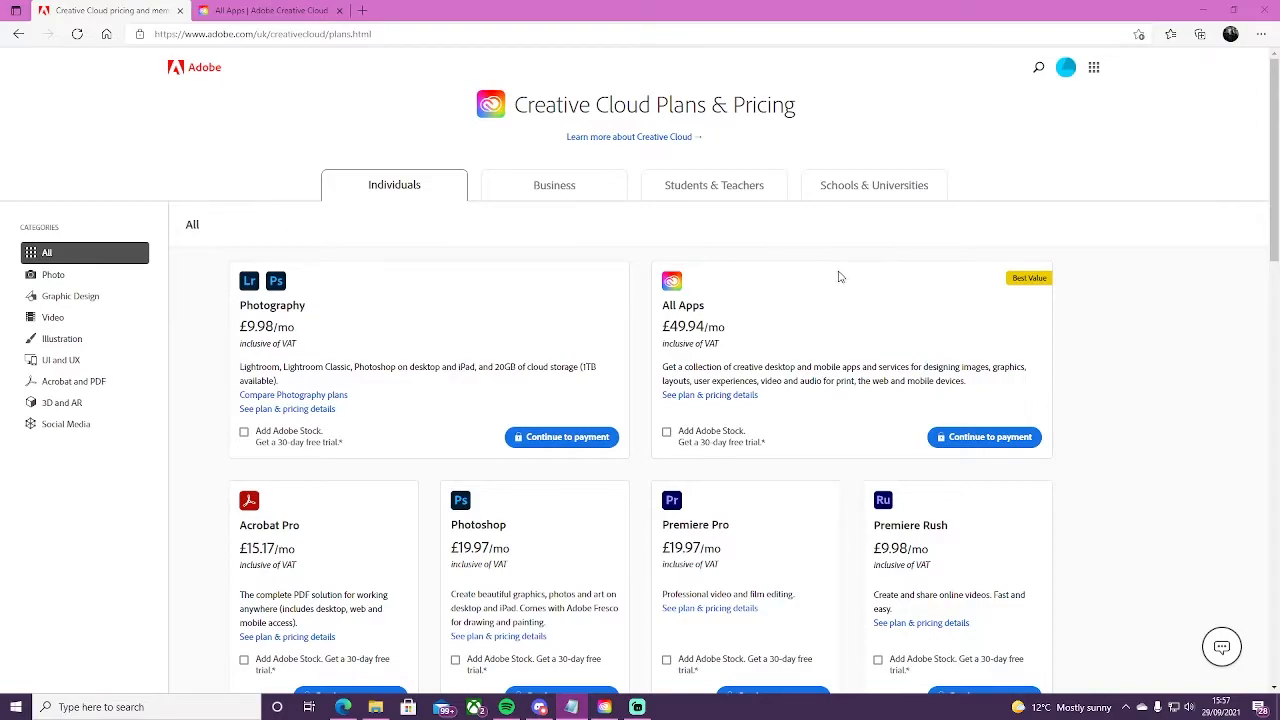
# - Browse the All apps catalogue page down to the Creative Cloud app card
pyautogui.click(270, 10)
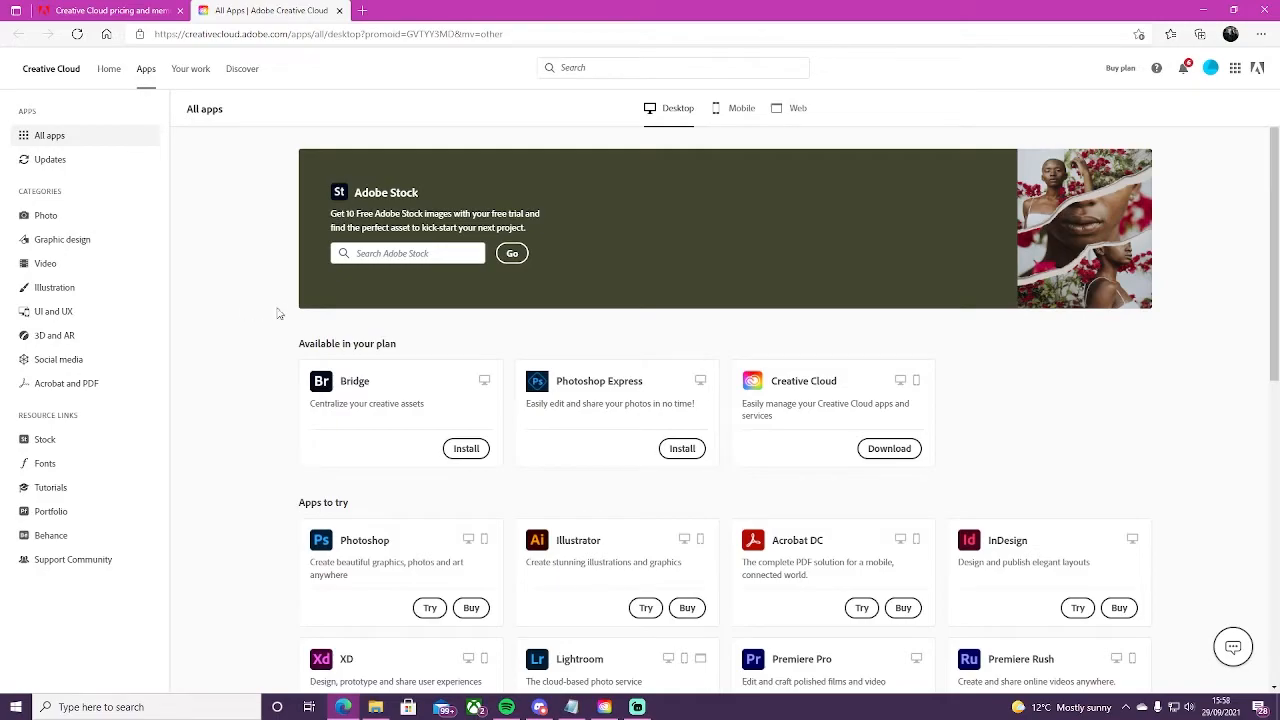
pyautogui.scroll(-3)
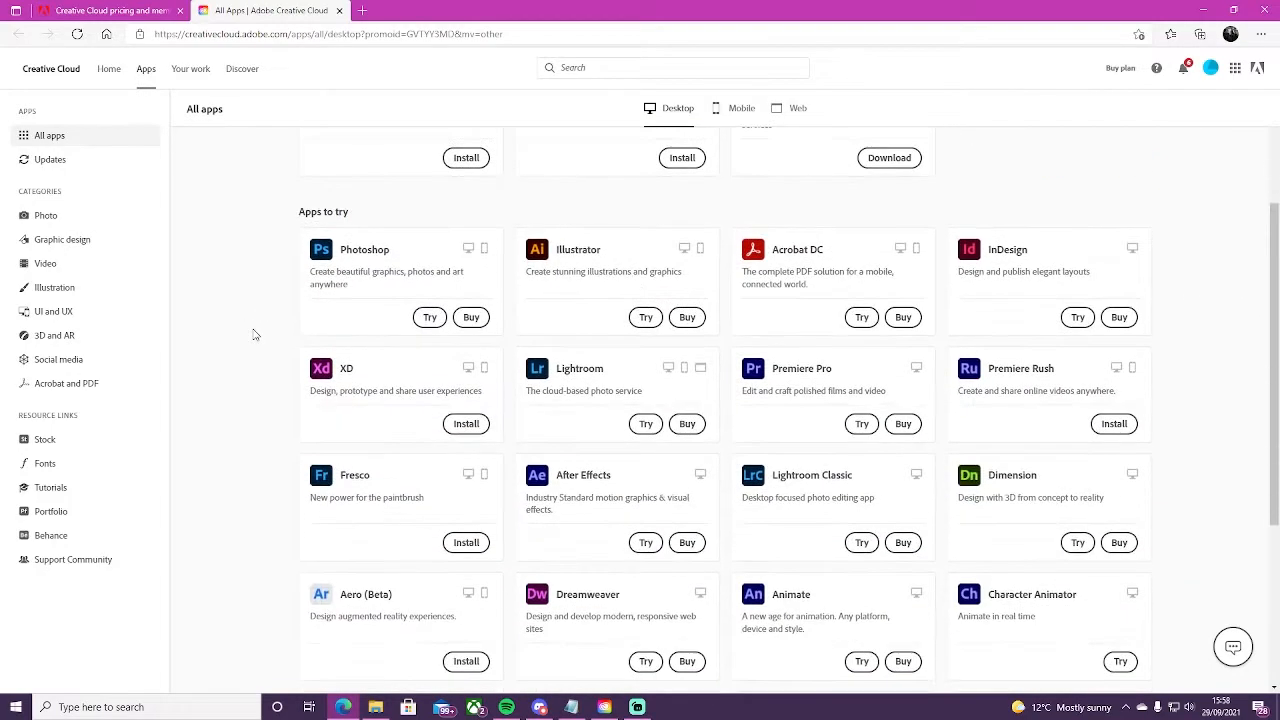
pyautogui.scroll(-3)
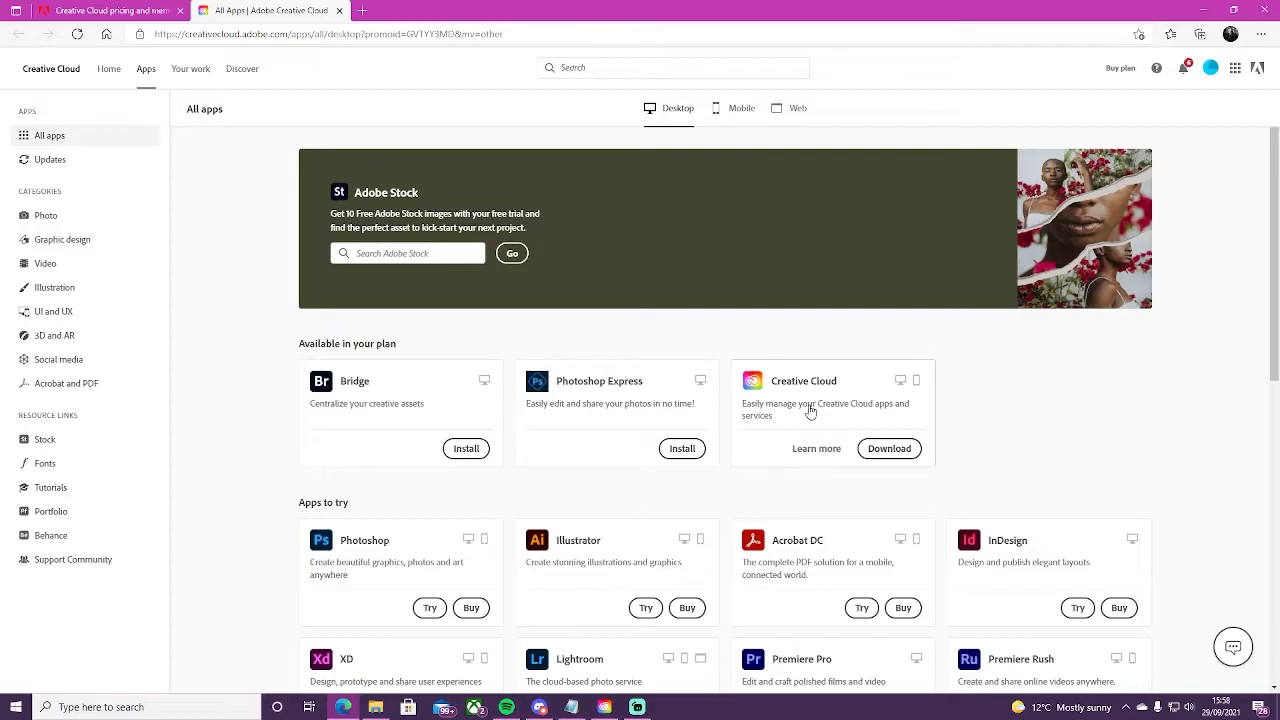
pyautogui.moveTo(784, 396)
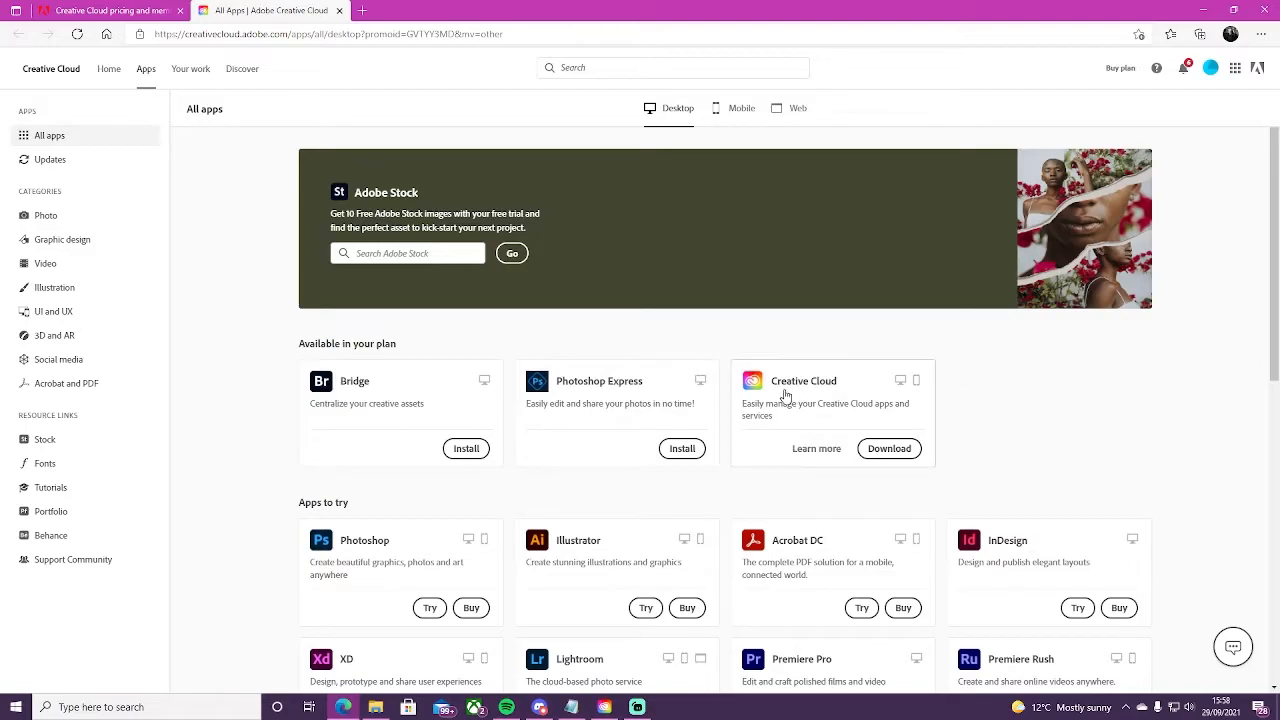
pyautogui.moveTo(836, 390)
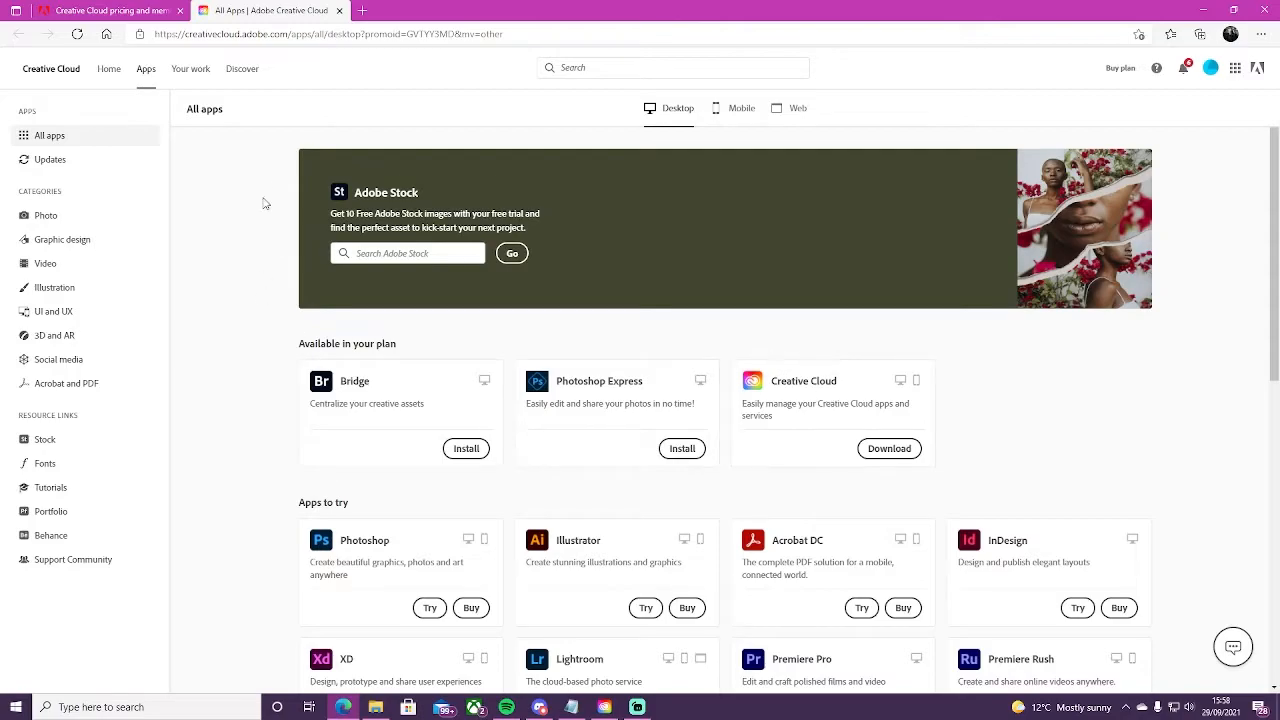
pyautogui.moveTo(1124, 368)
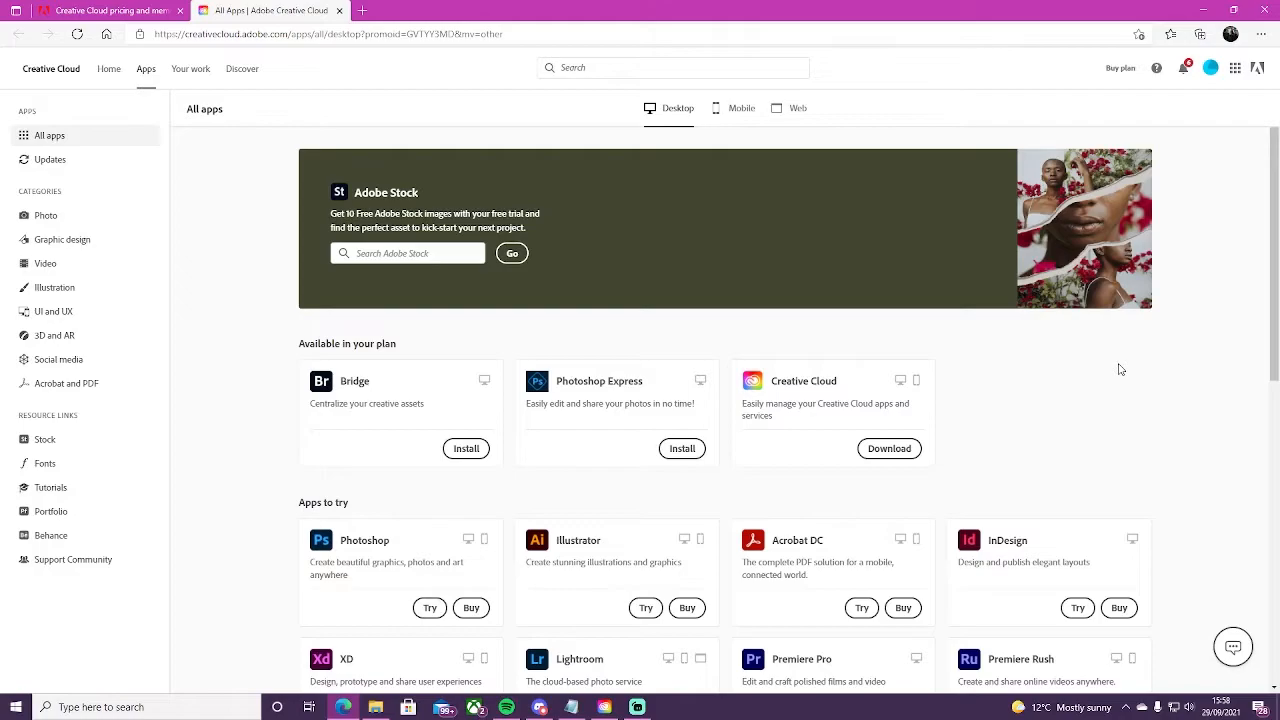
pyautogui.moveTo(1108, 368)
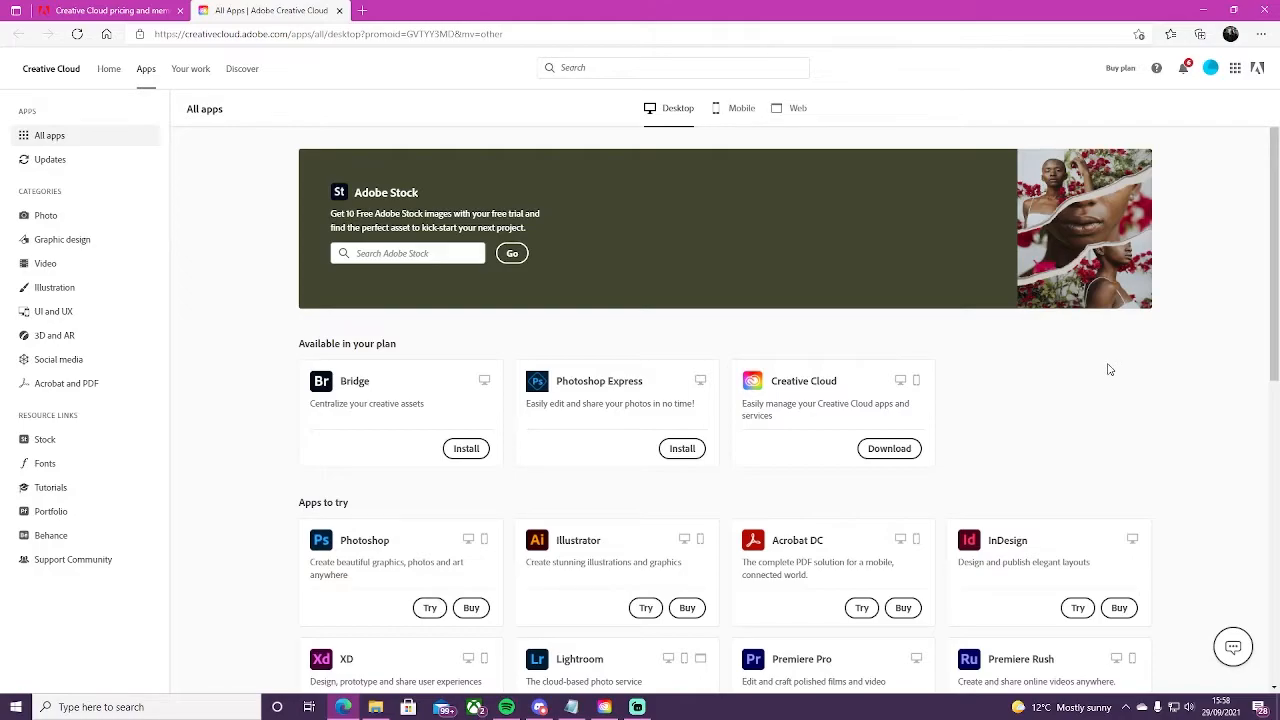
pyautogui.moveTo(1096, 370)
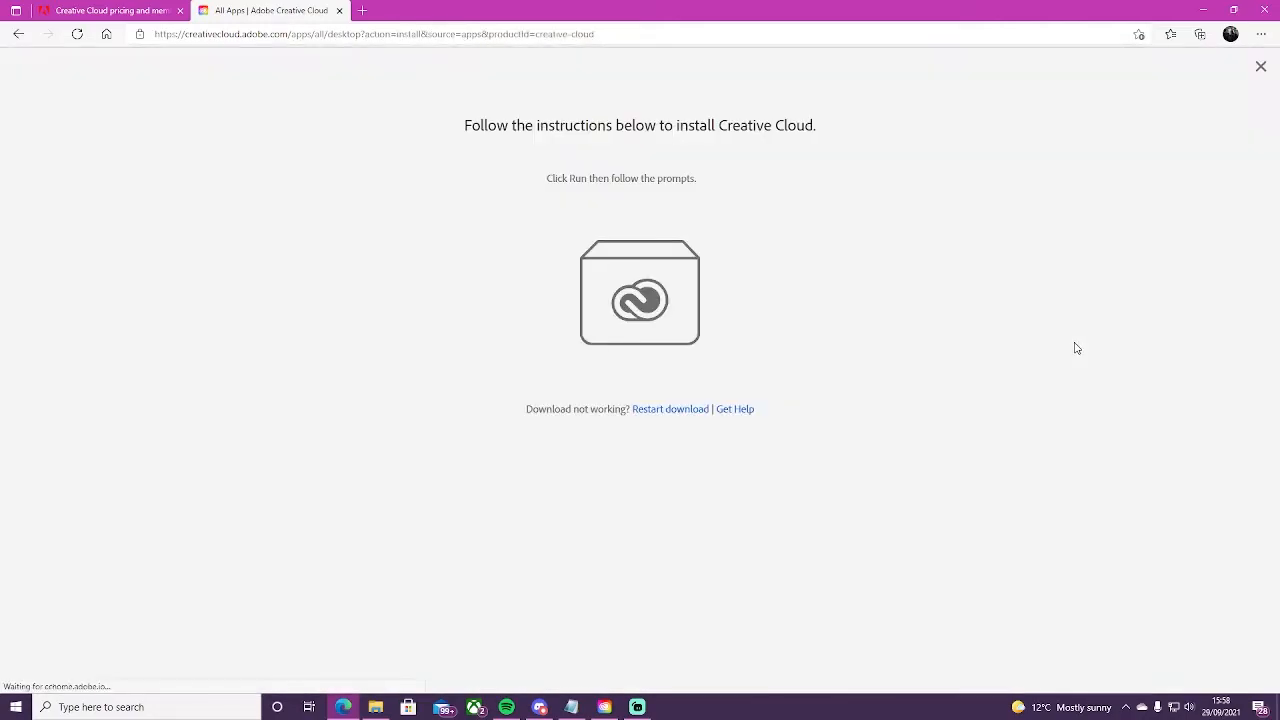
# - Check the Creative_Cloud_Set-Up download progress in the browser Downloads panel
pyautogui.click(1200, 32)
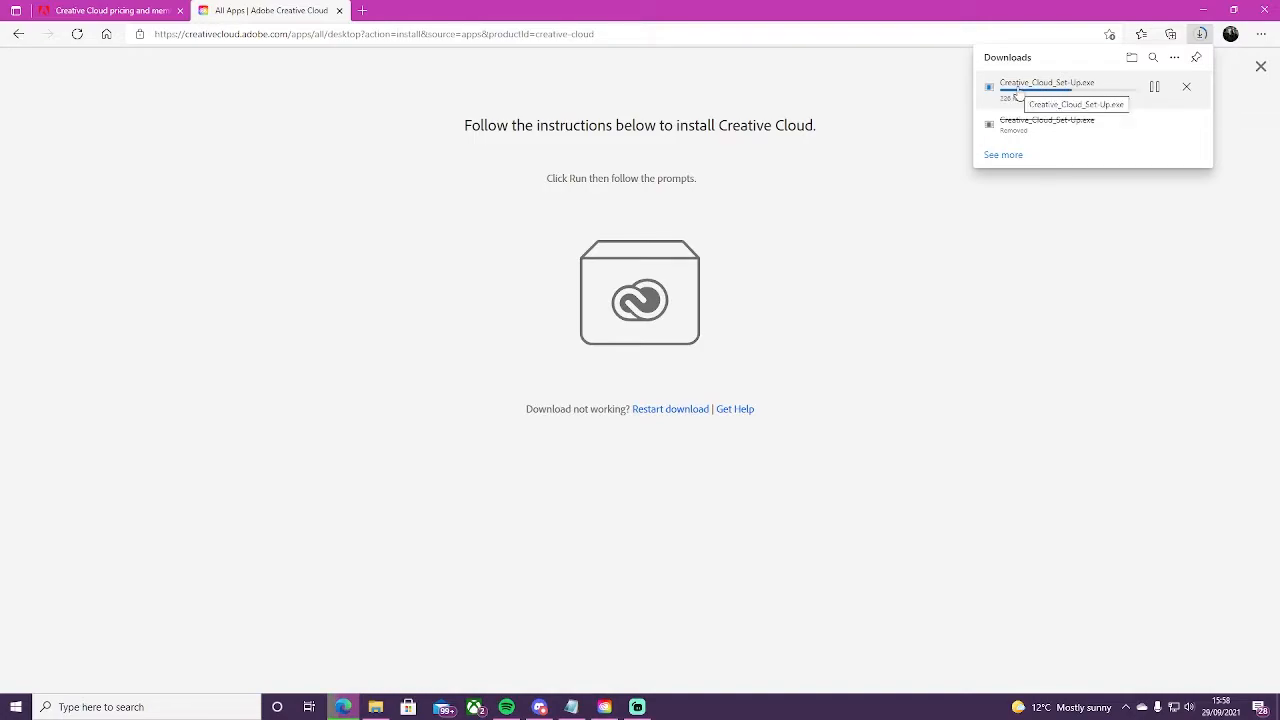
pyautogui.moveTo(1044, 264)
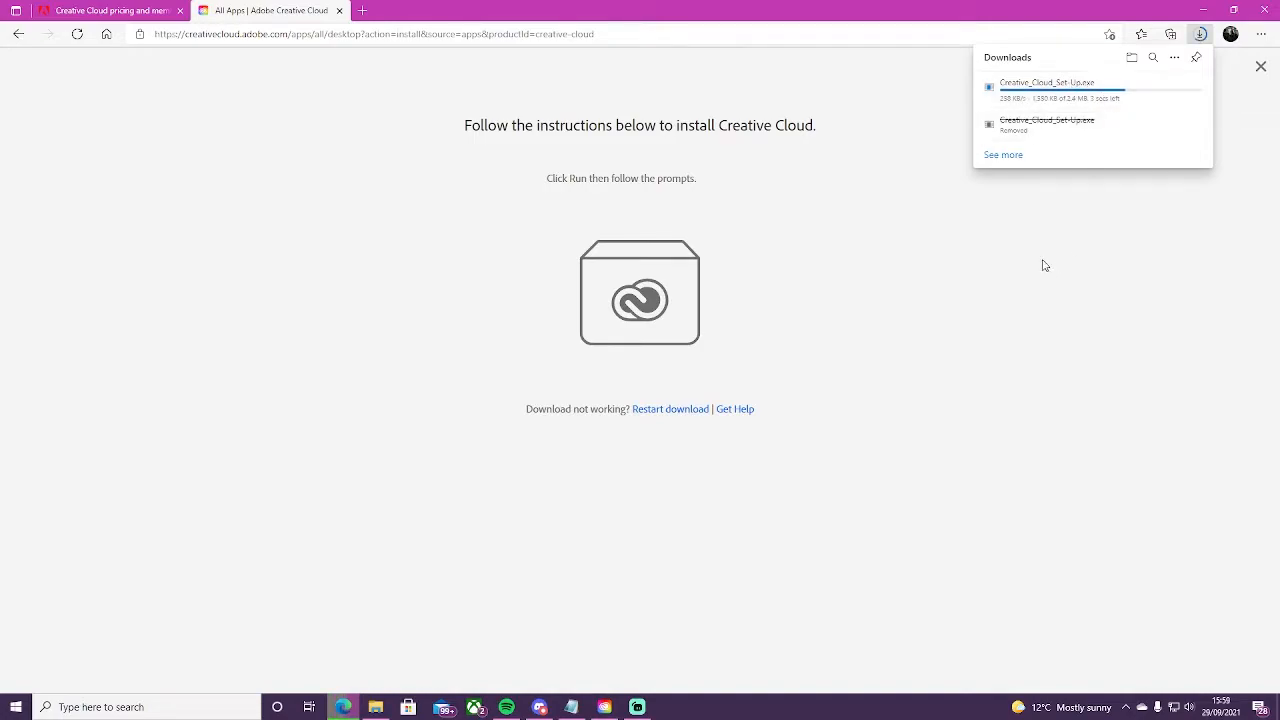
pyautogui.moveTo(796, 194)
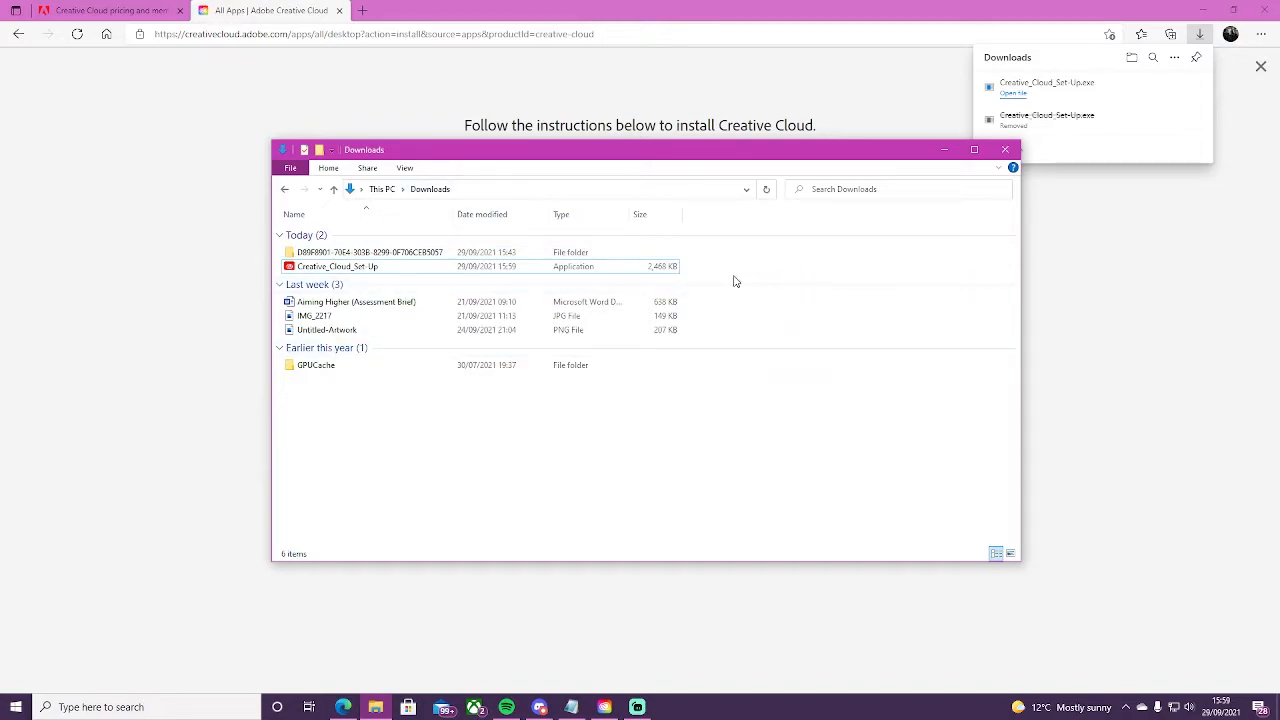
# - Select the Creative_Cloud_Set-Up application in the Downloads folder
pyautogui.click(338, 266)
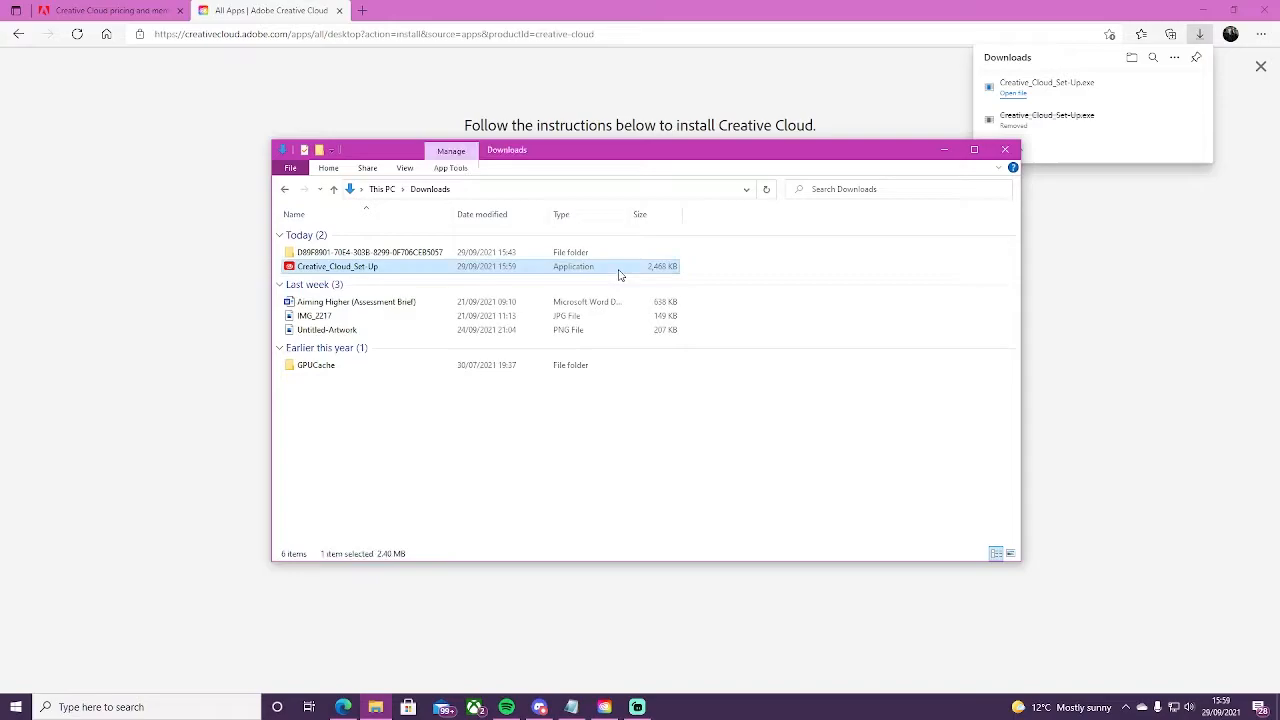
pyautogui.moveTo(764, 264)
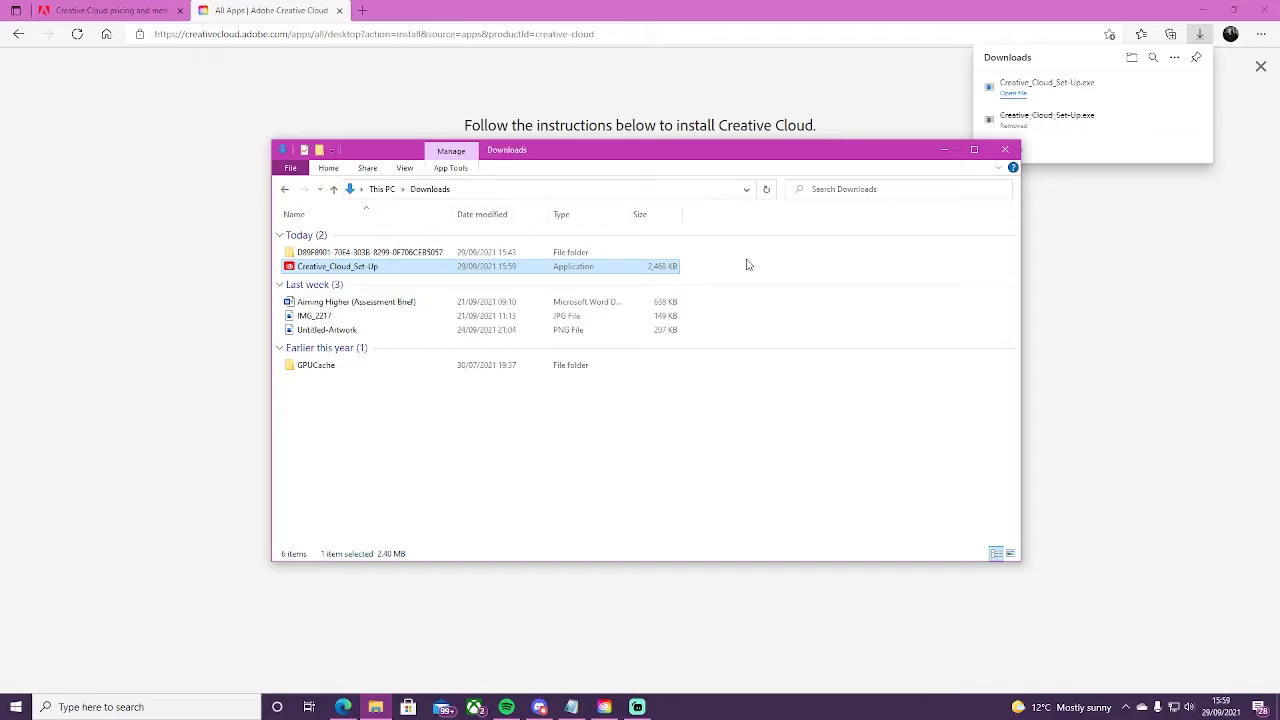
pyautogui.moveTo(746, 272)
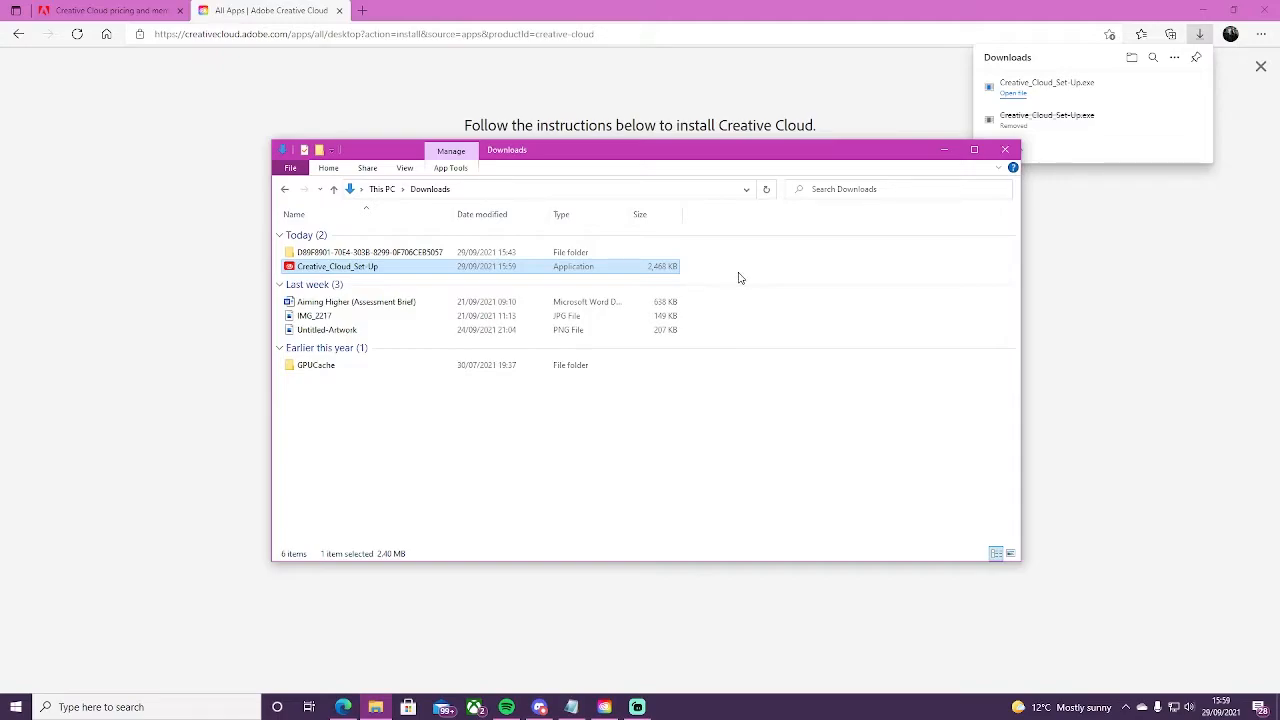
pyautogui.moveTo(736, 276)
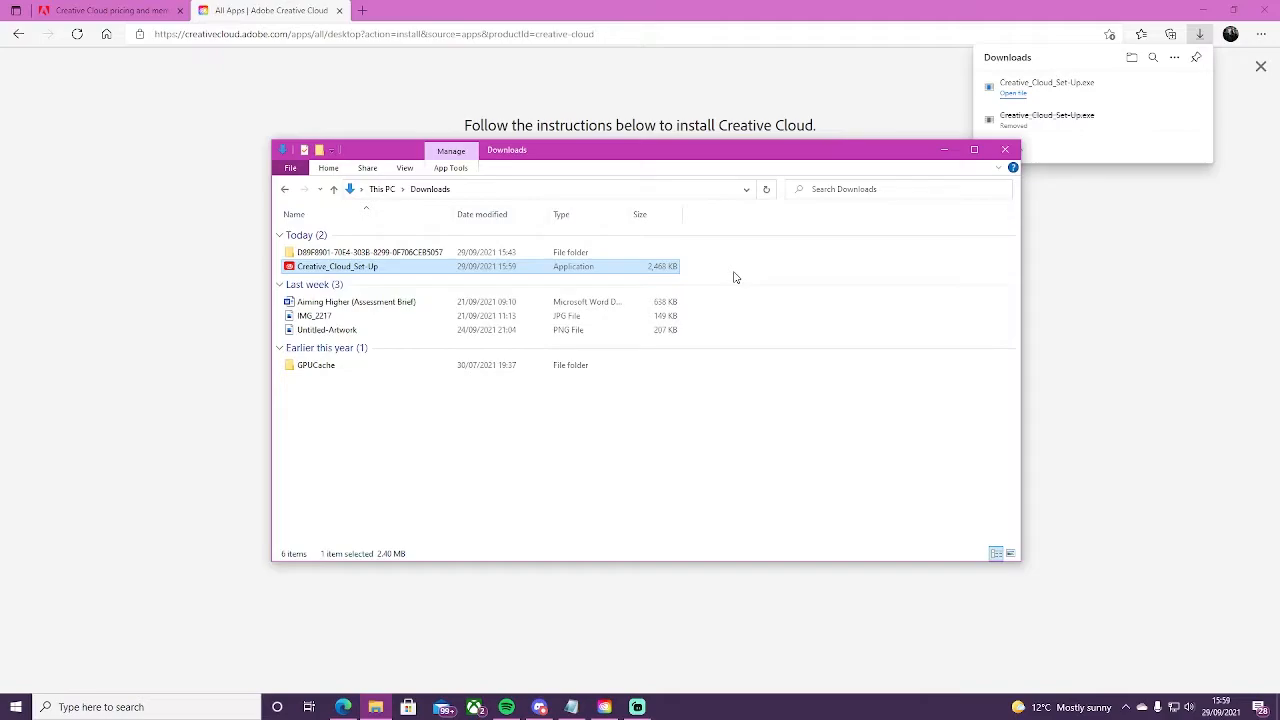
pyautogui.moveTo(772, 258)
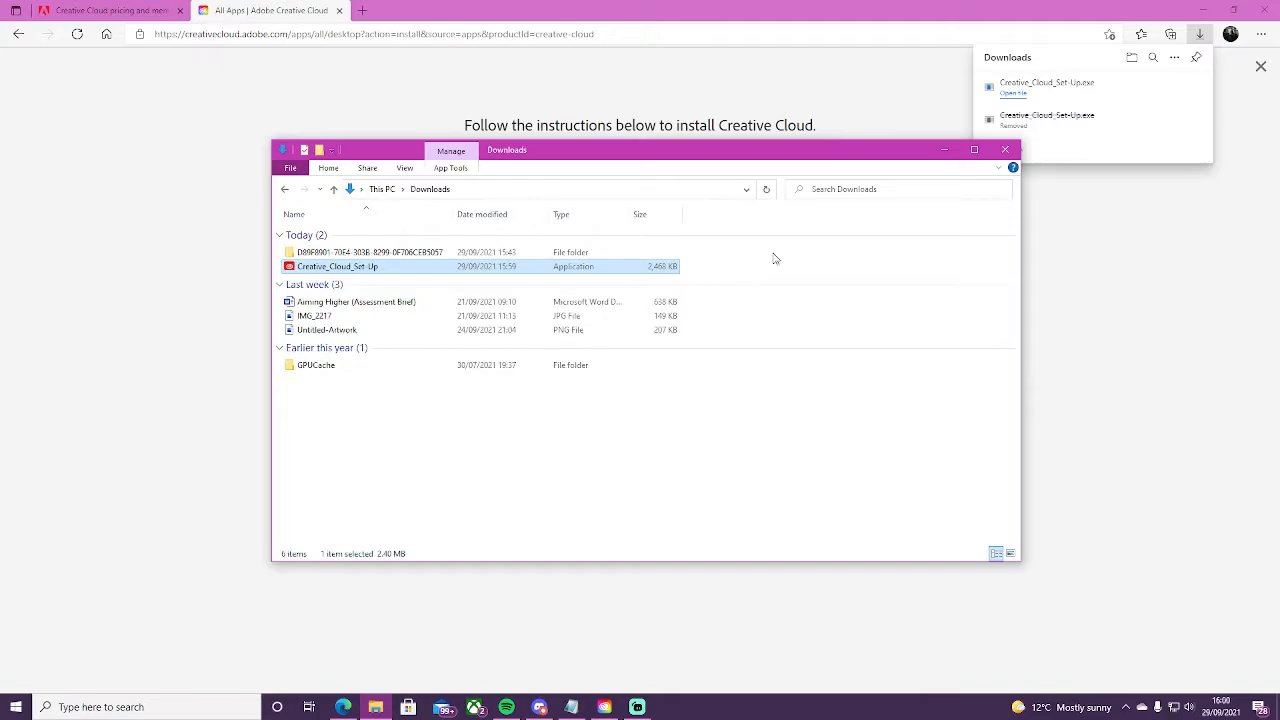
pyautogui.moveTo(732, 272)
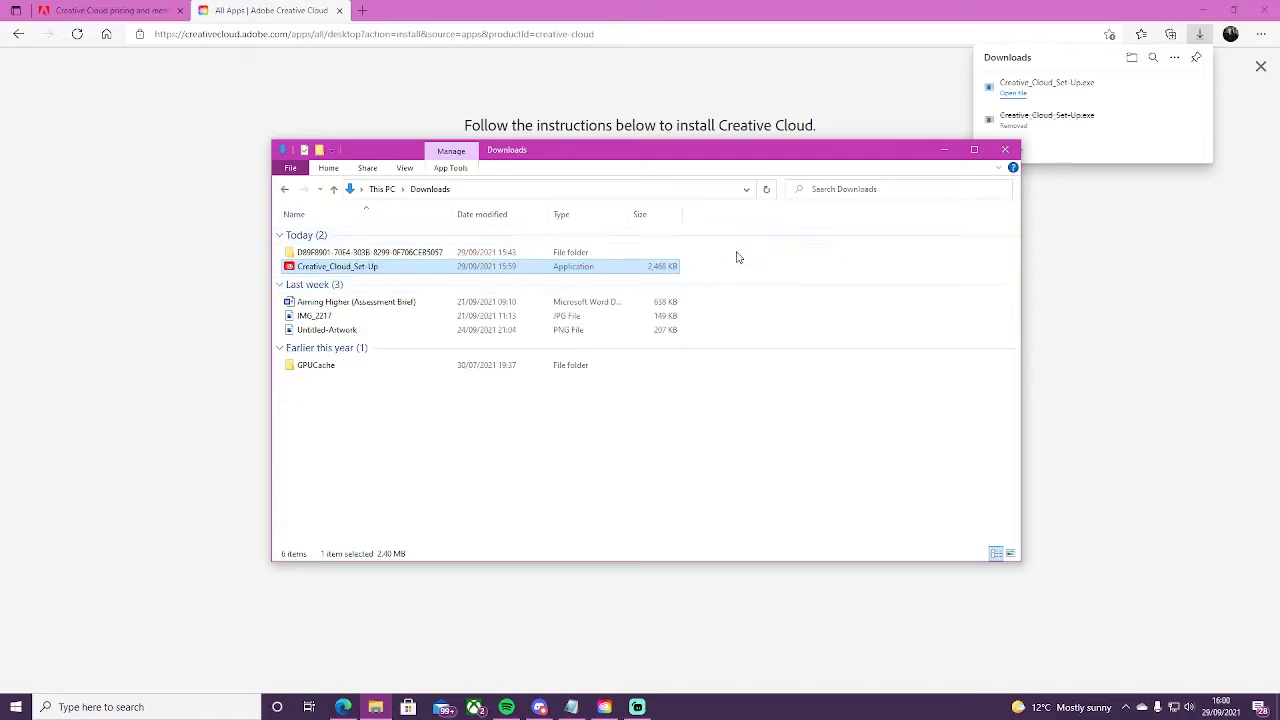
pyautogui.moveTo(734, 272)
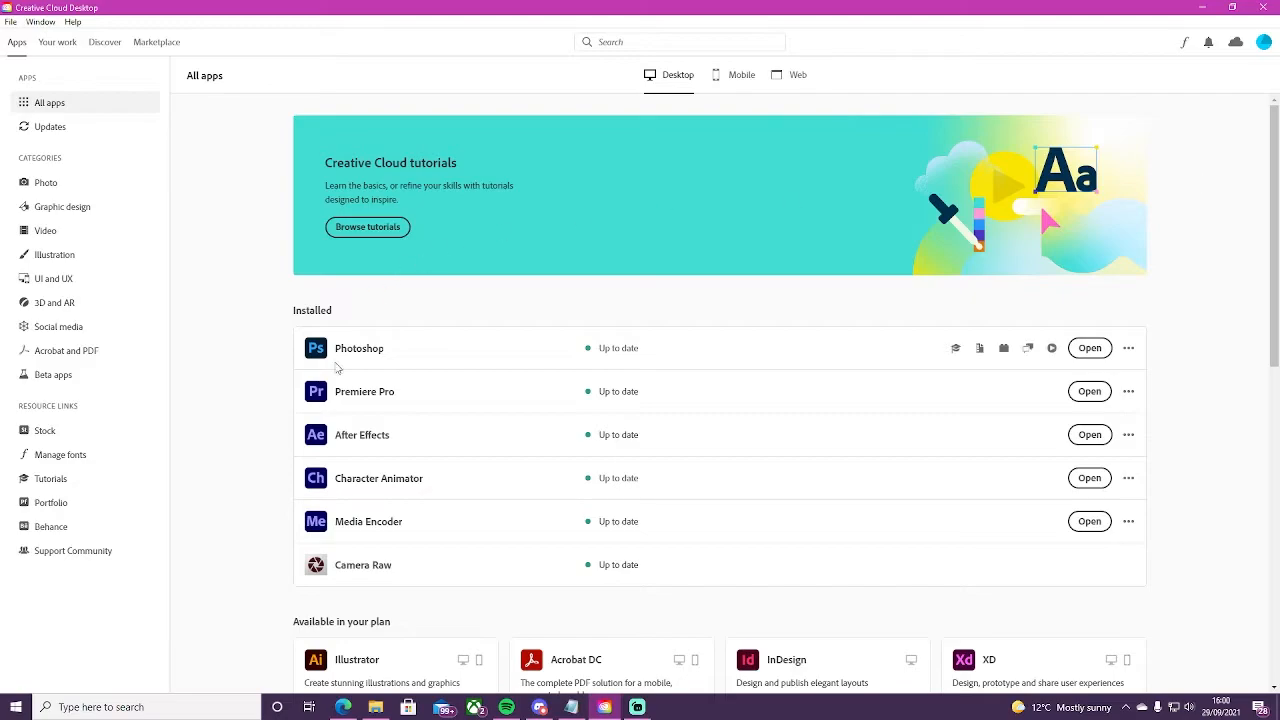
pyautogui.moveTo(292, 270)
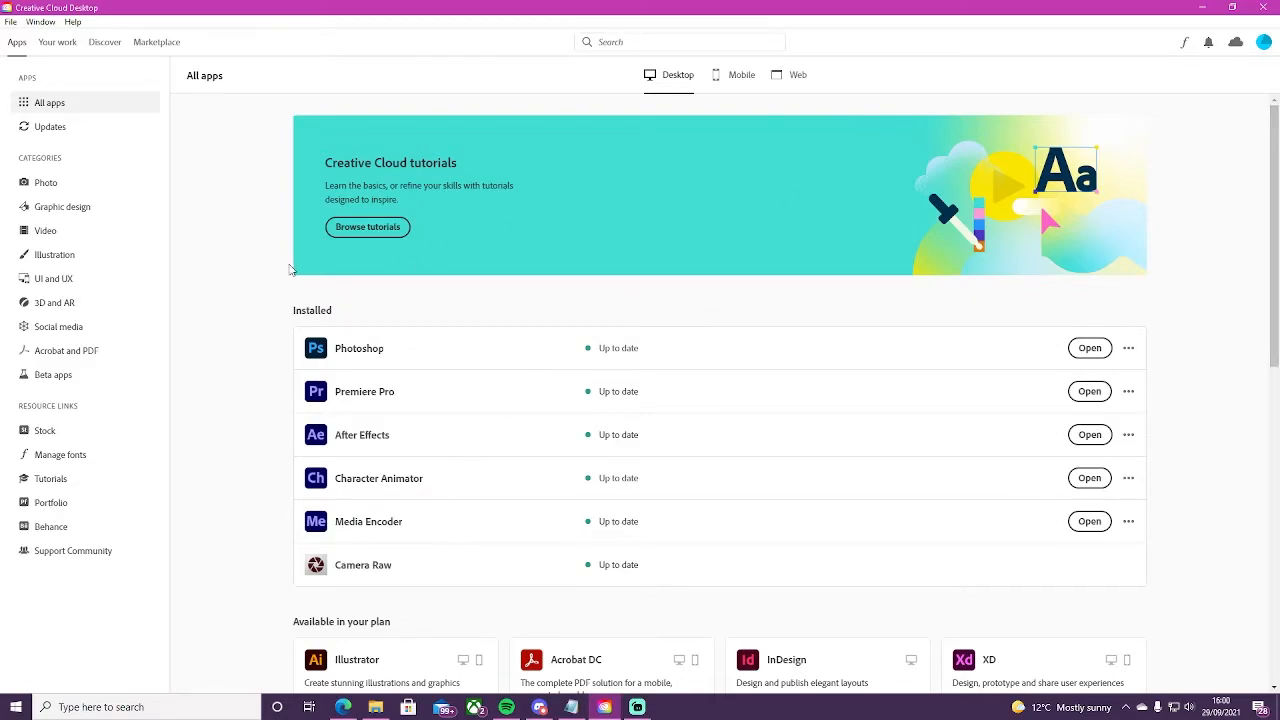
pyautogui.moveTo(408, 620)
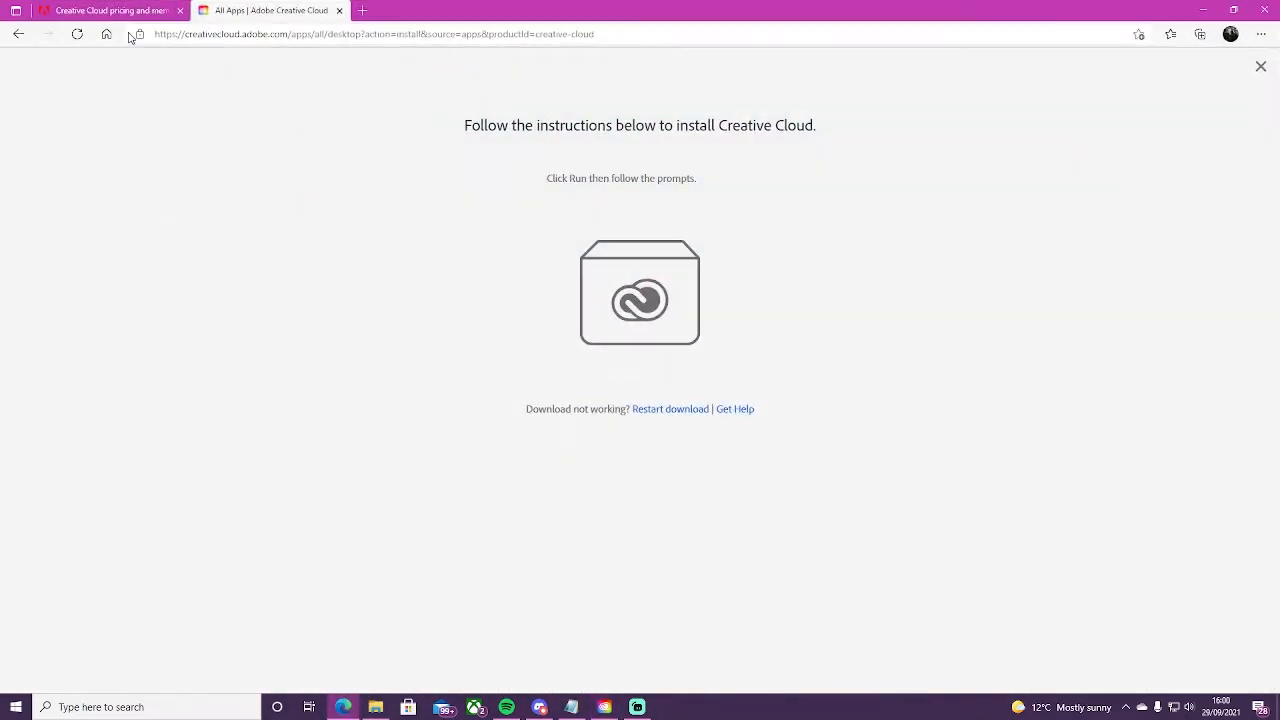
# - Switch from the browser to the Creative Cloud Desktop window on All apps
pyautogui.click(1260, 66)
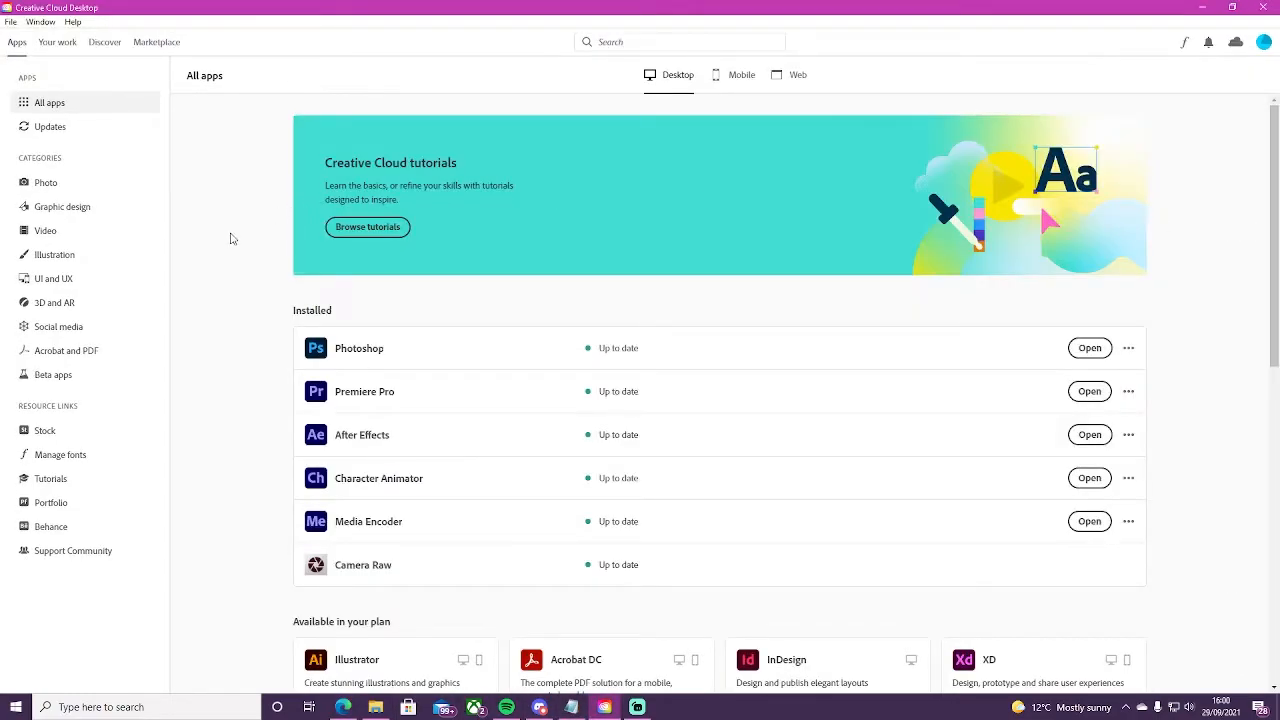
pyautogui.moveTo(294, 312)
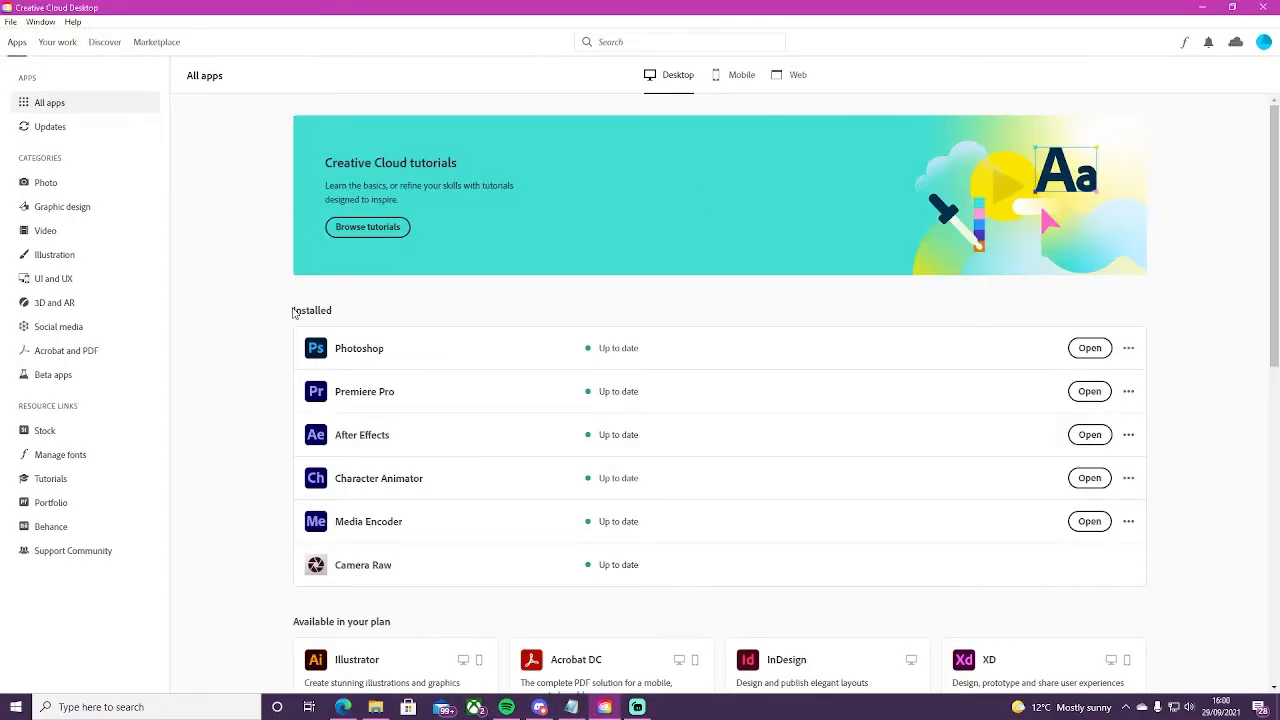
pyautogui.moveTo(462, 318)
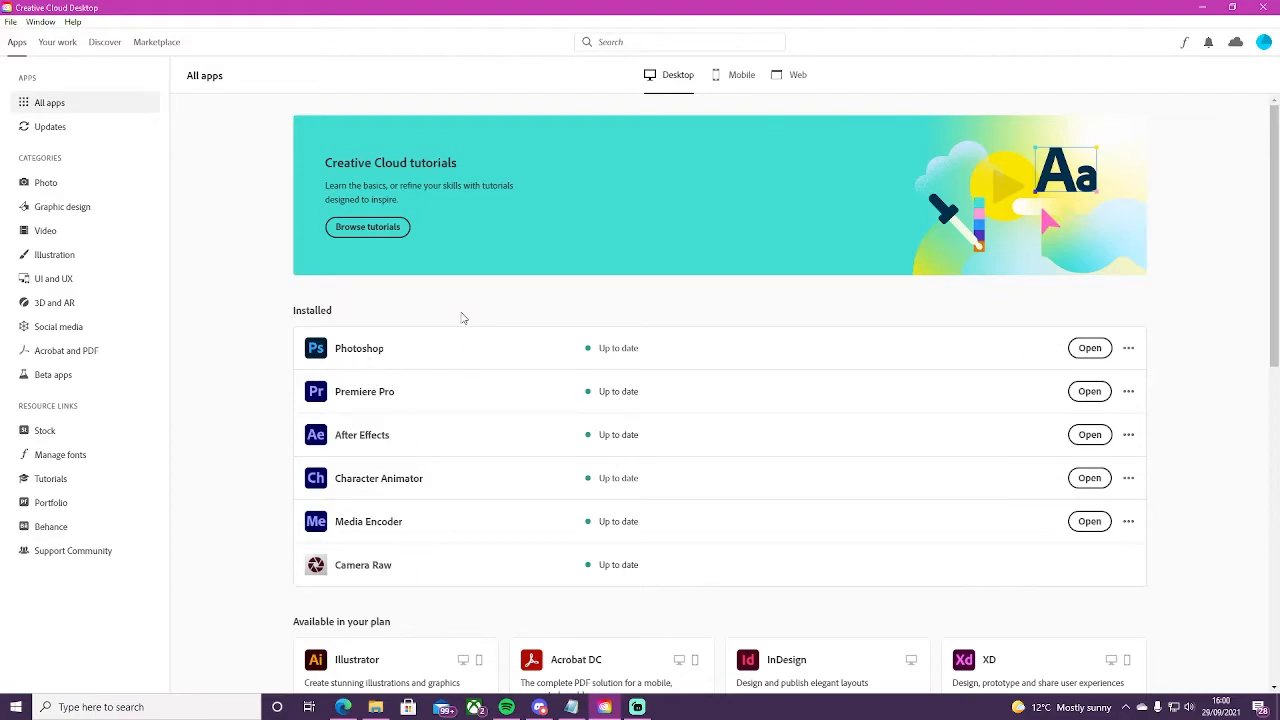
pyautogui.moveTo(252, 322)
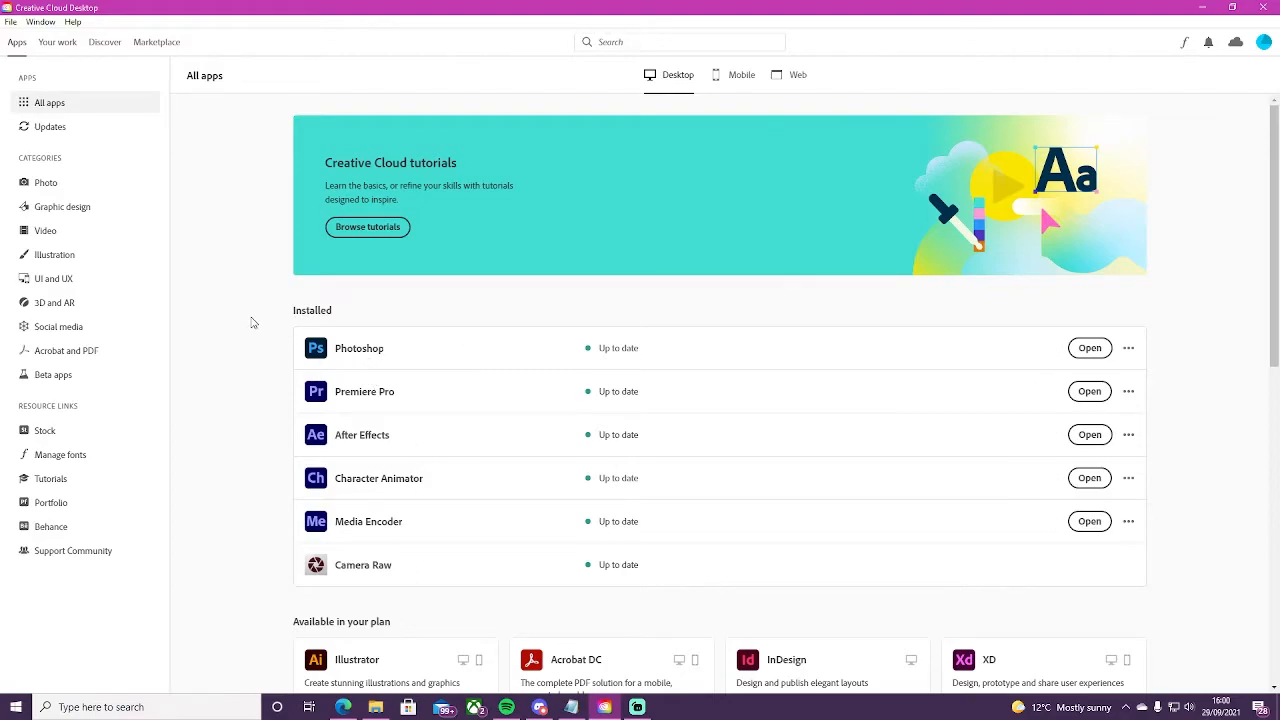
pyautogui.moveTo(280, 312)
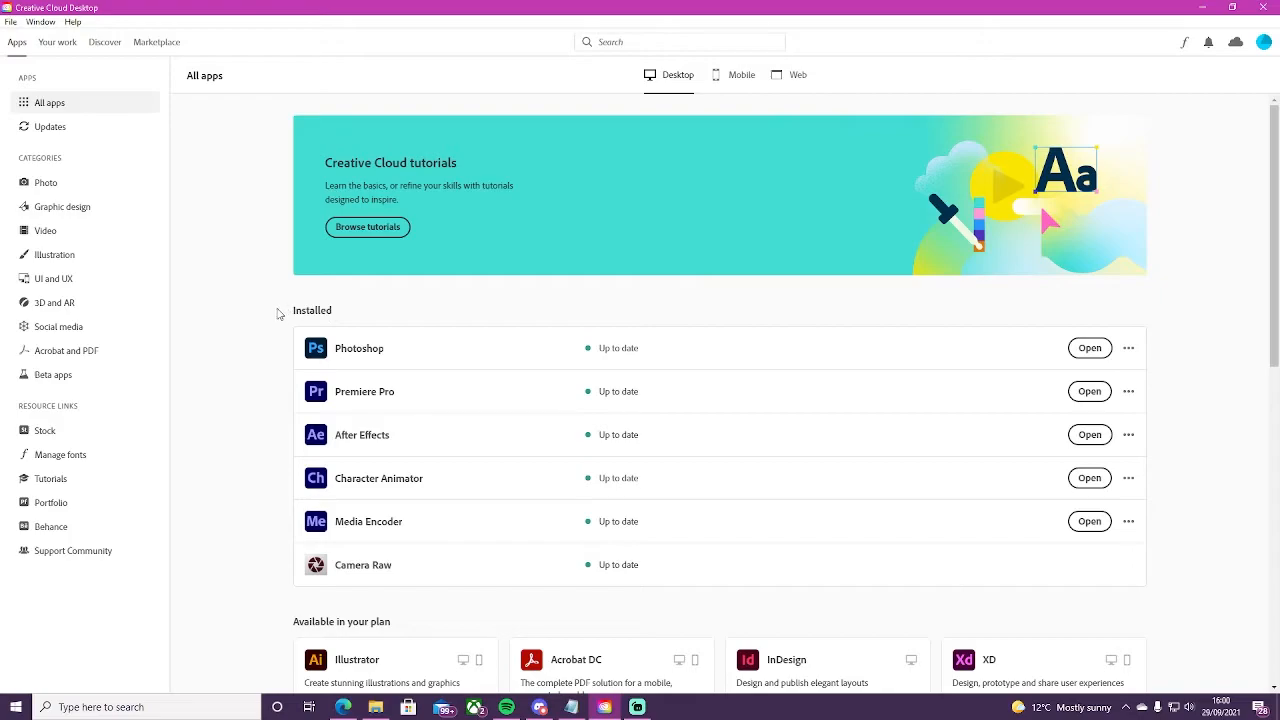
pyautogui.scroll(-3)
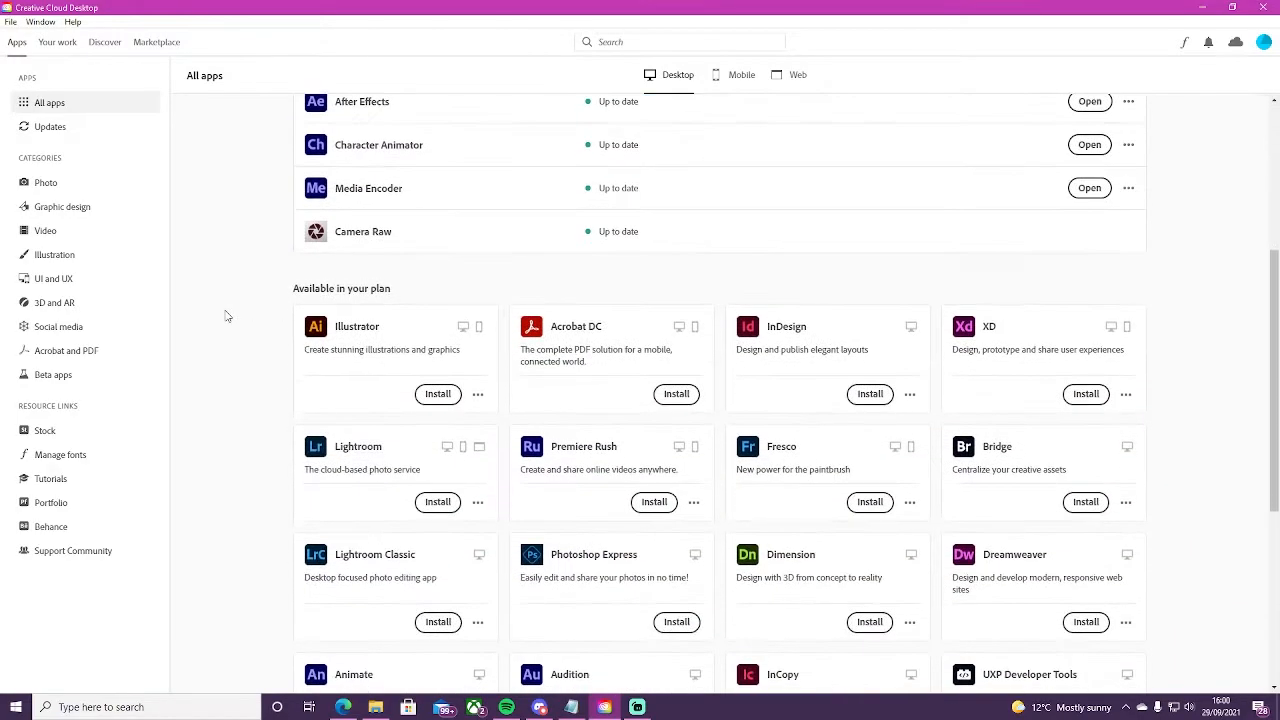
pyautogui.scroll(-3)
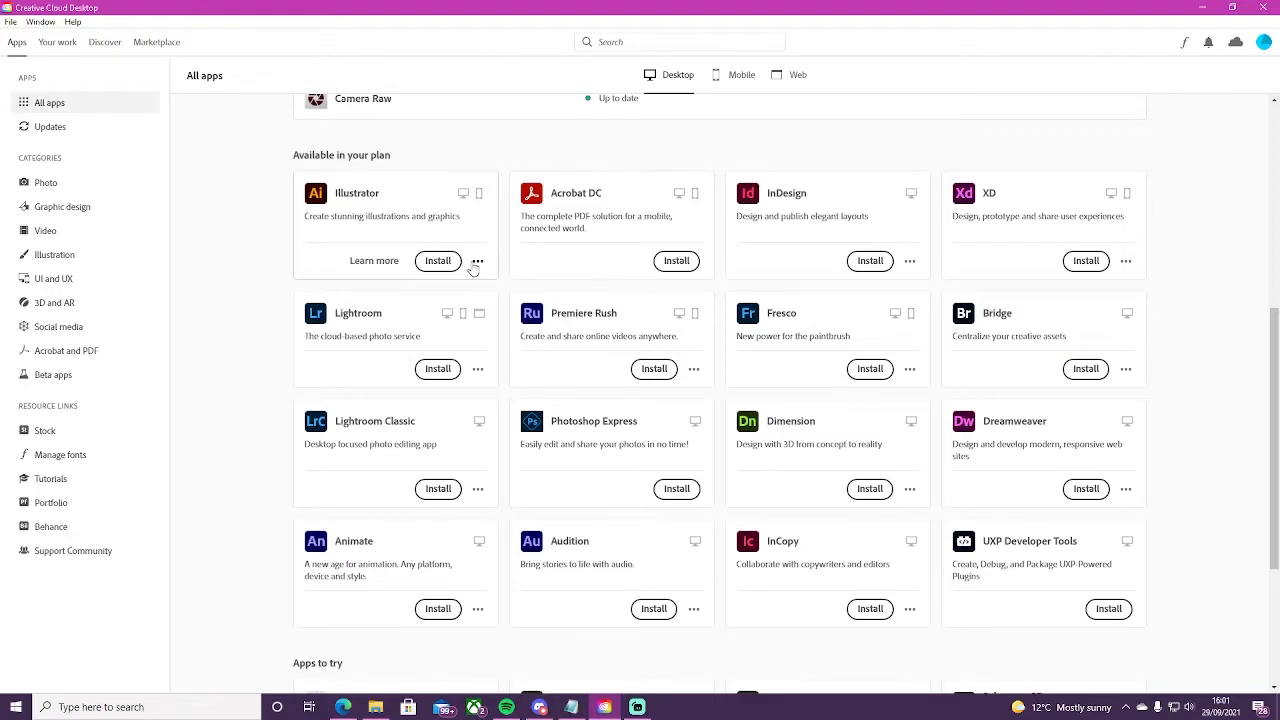
pyautogui.moveTo(228, 304)
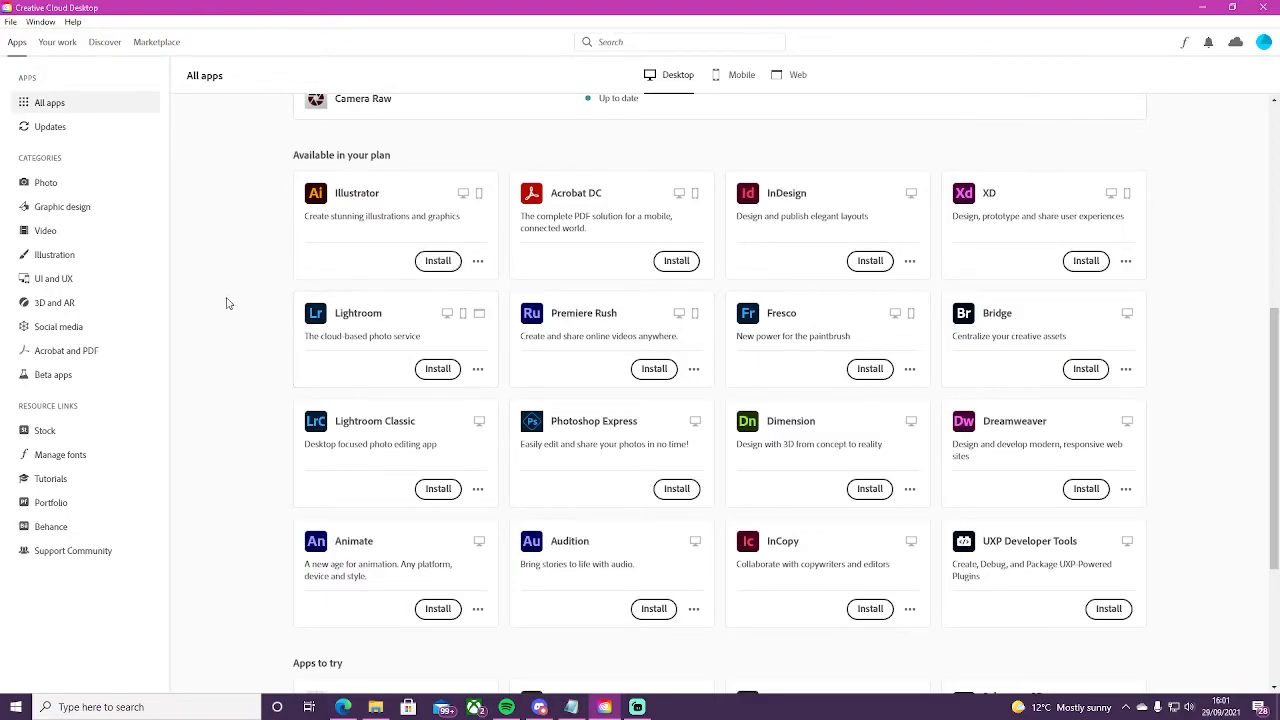
pyautogui.moveTo(208, 312)
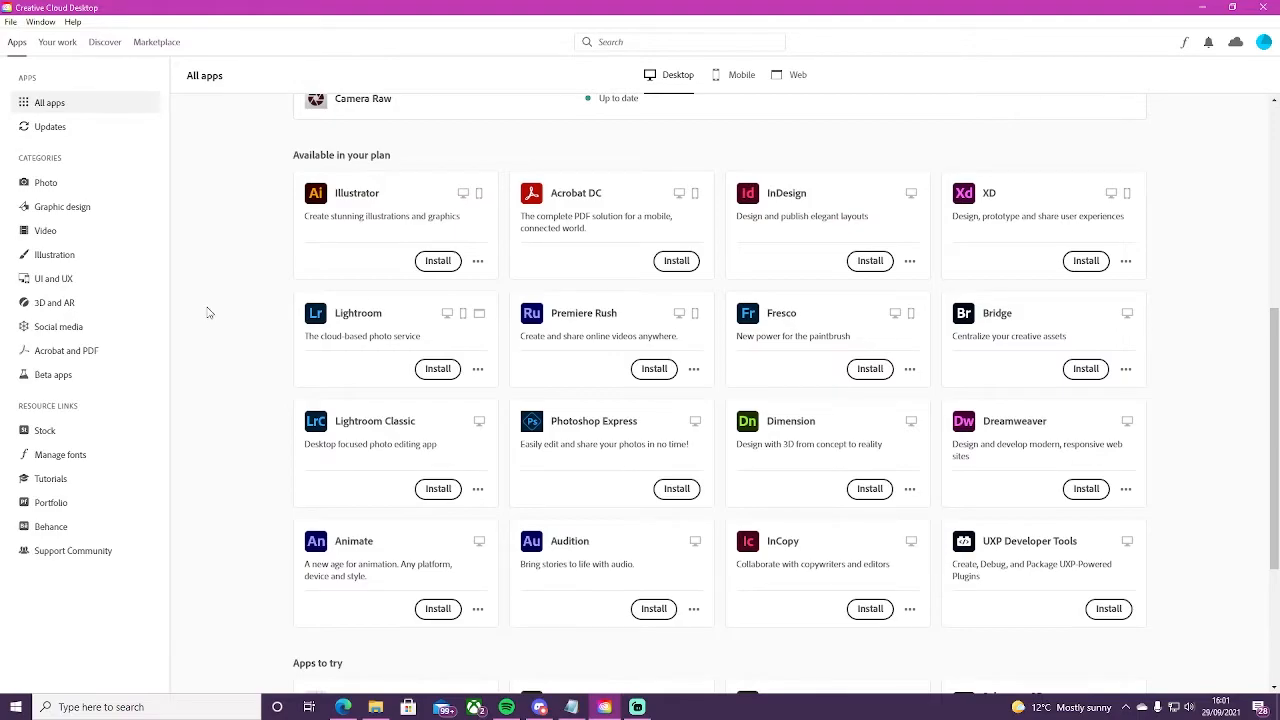
pyautogui.moveTo(266, 288)
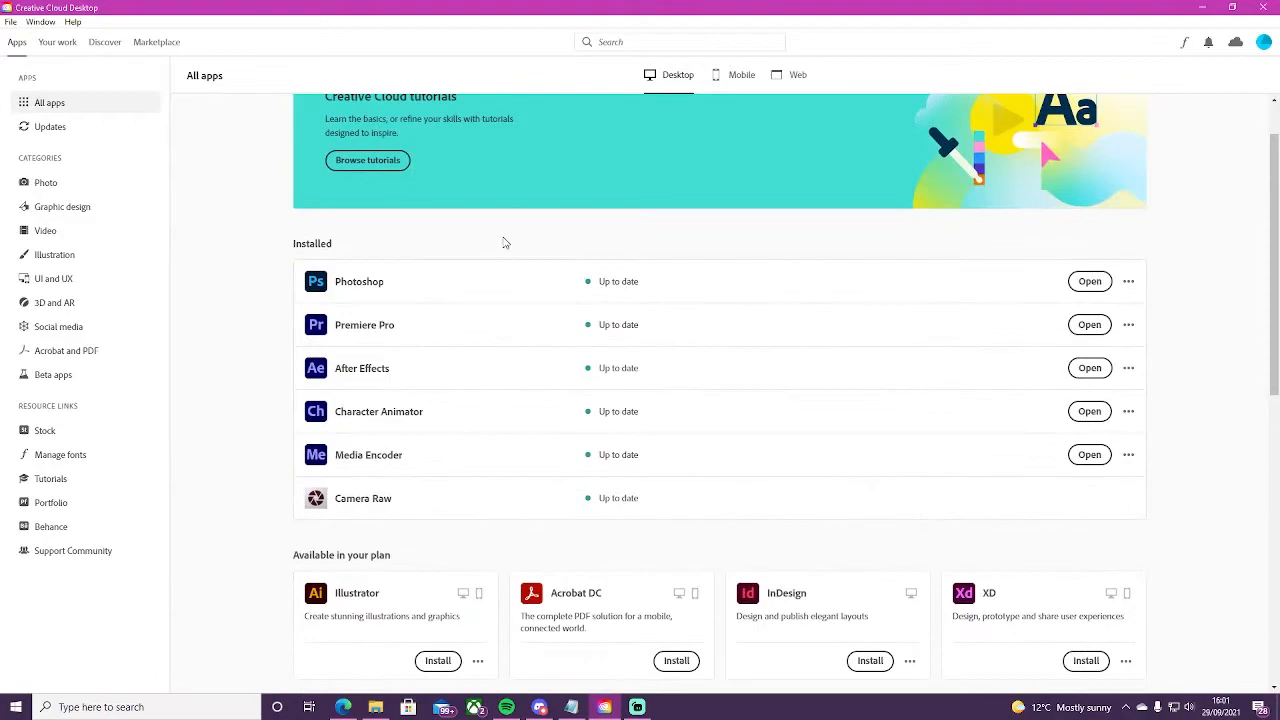
pyautogui.moveTo(1088, 280)
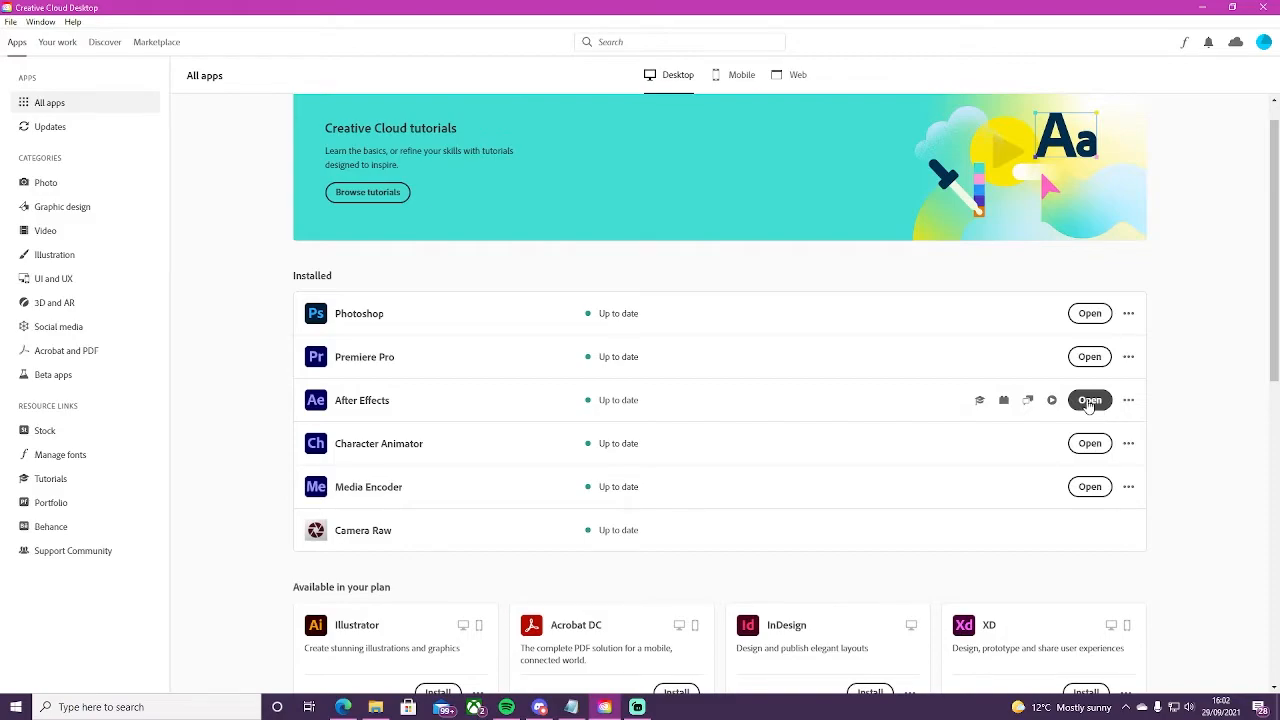
pyautogui.moveTo(1204, 284)
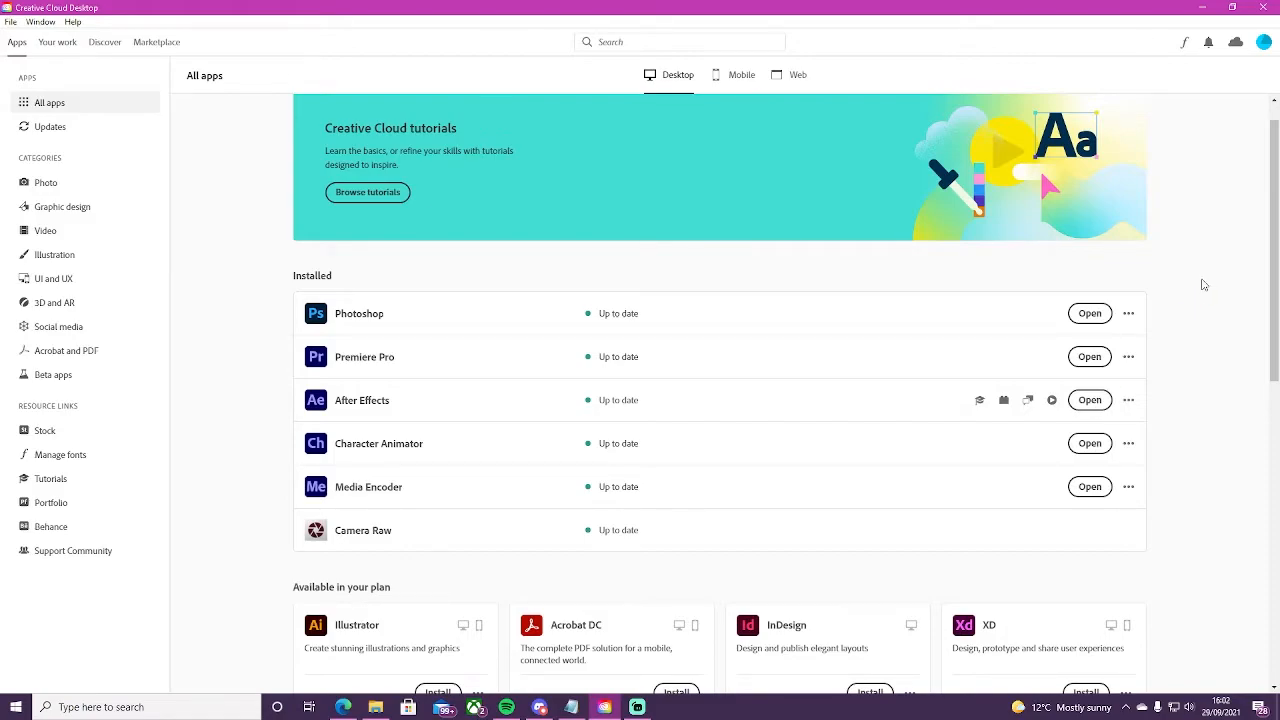
# - Launch After Effects from Creative Cloud and dismiss its feature tour popup
pyautogui.click(1088, 400)
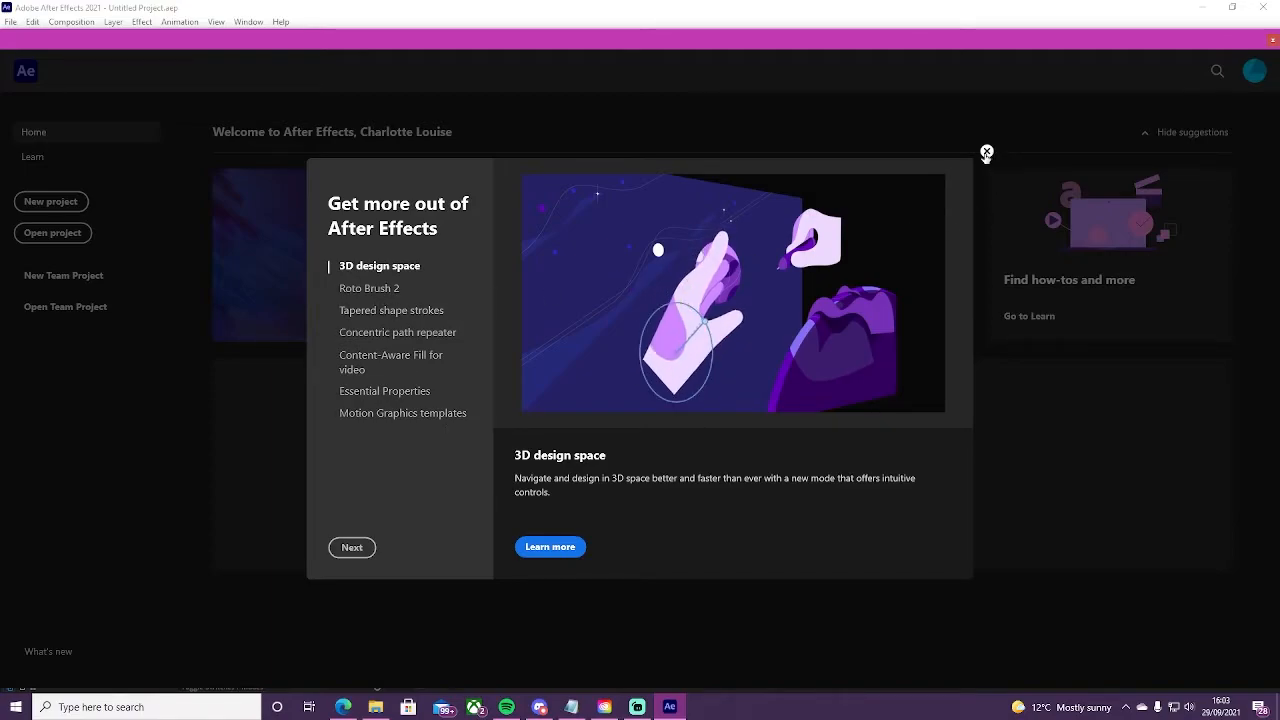
pyautogui.click(986, 152)
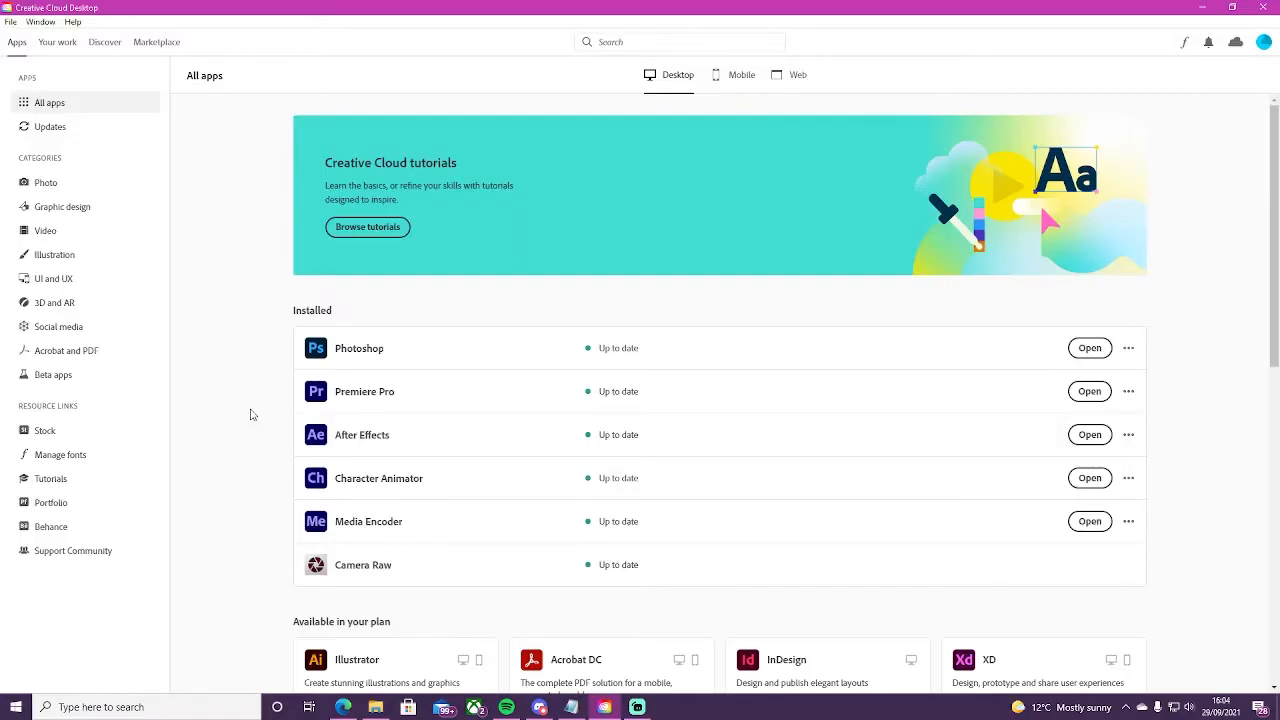
# - Scroll through Available in your plan and Apps to try on the All apps page
pyautogui.scroll(-3)
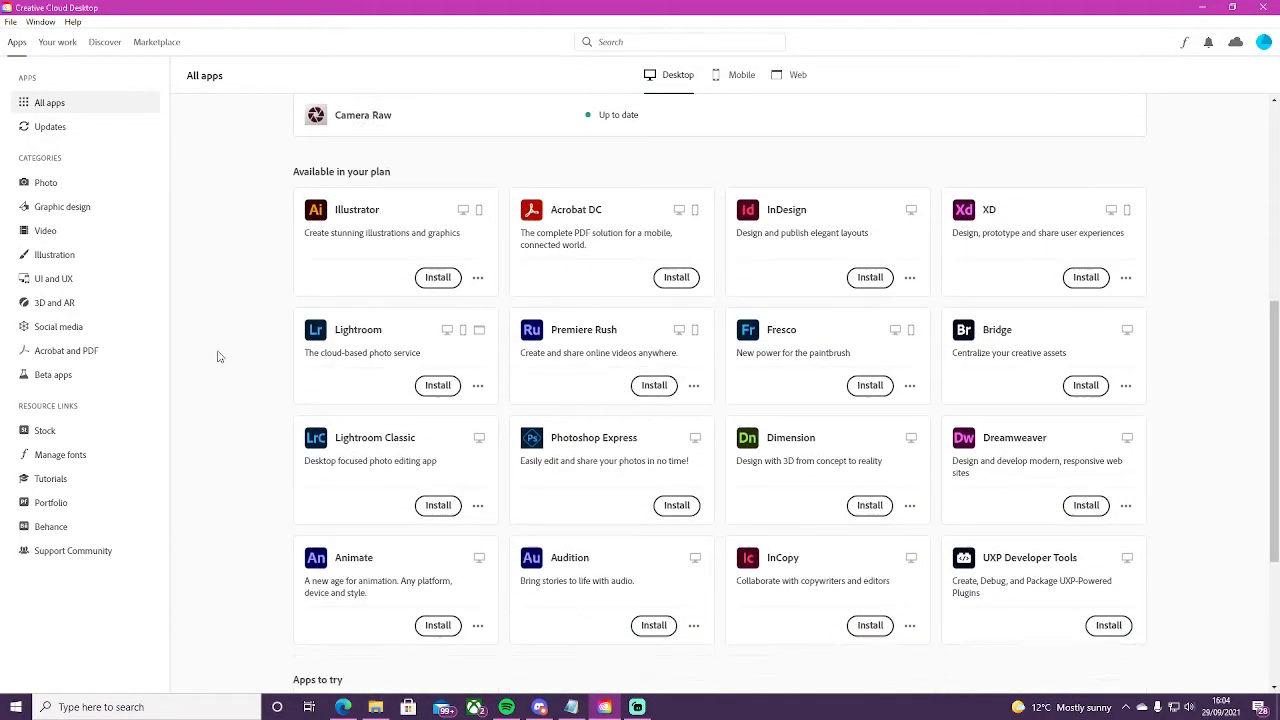
pyautogui.scroll(-3)
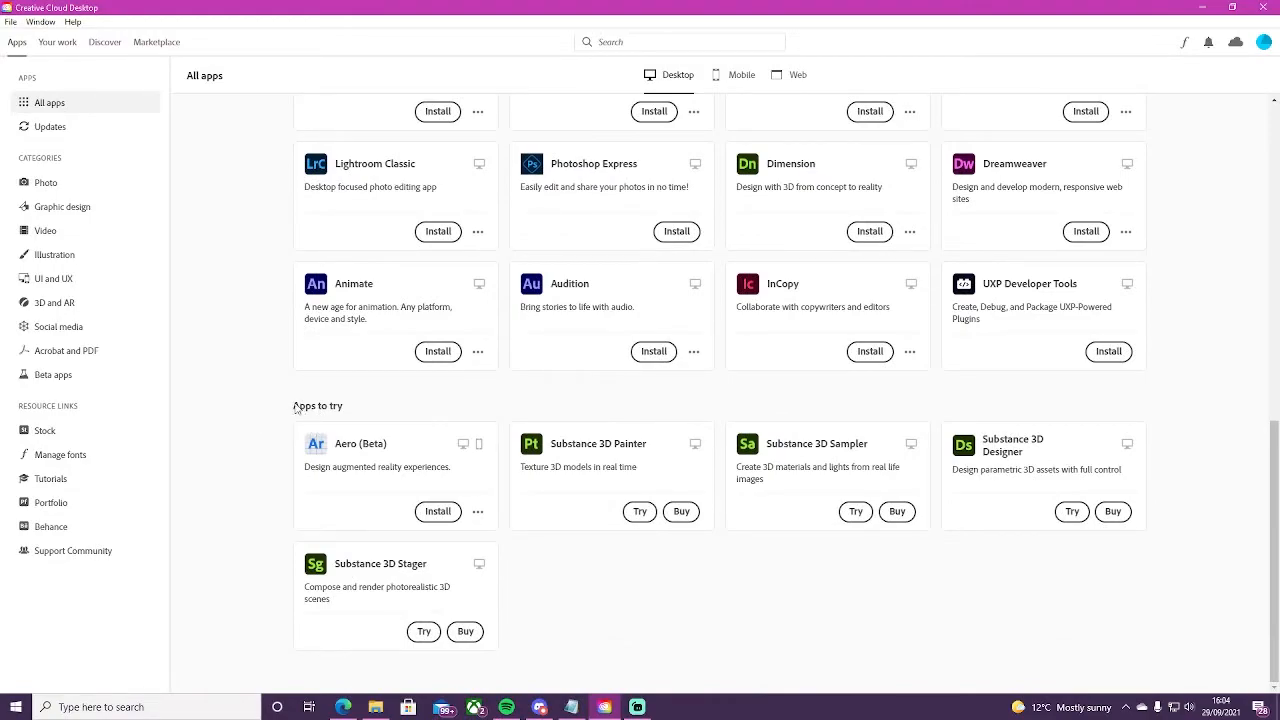
pyautogui.moveTo(232, 386)
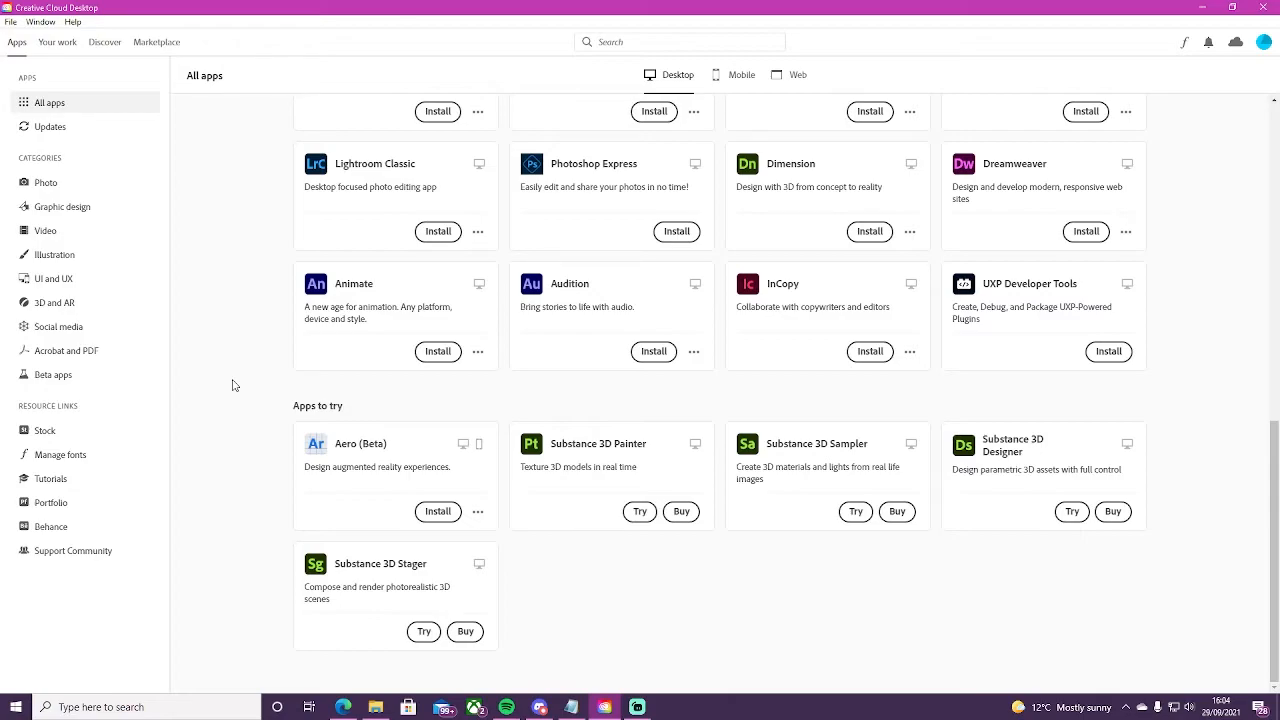
pyautogui.moveTo(300, 412)
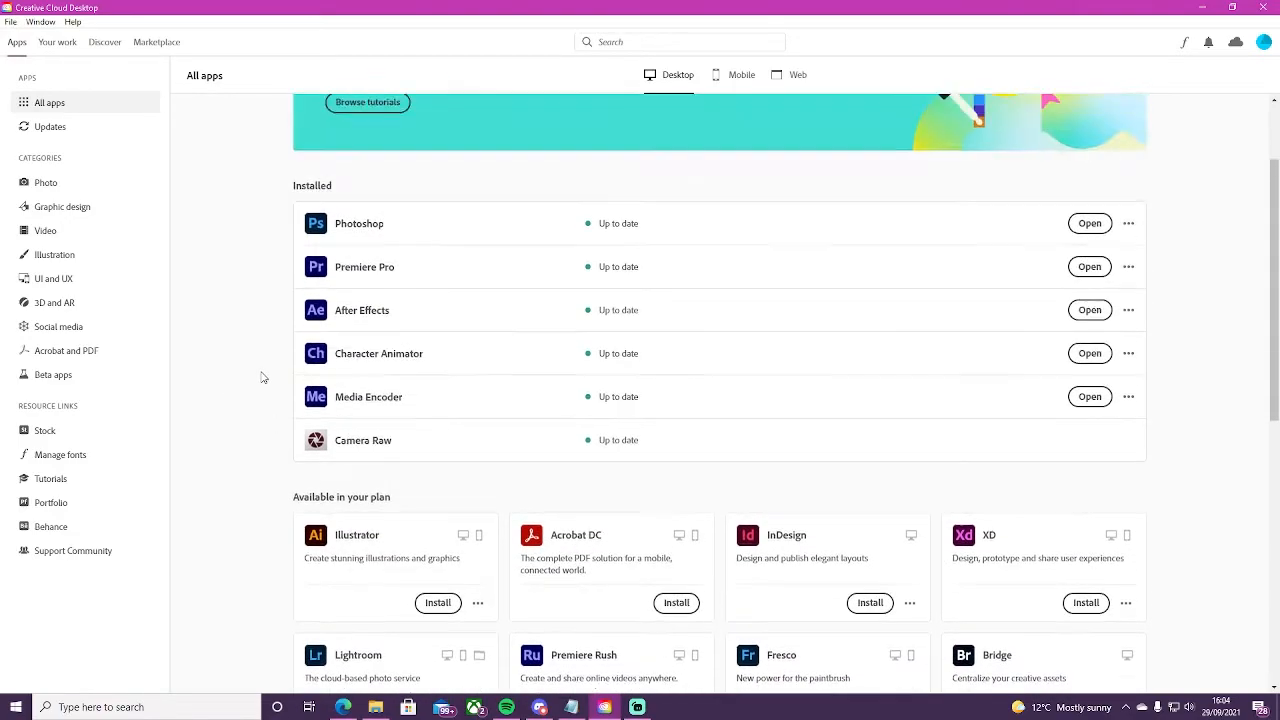
pyautogui.scroll(-3)
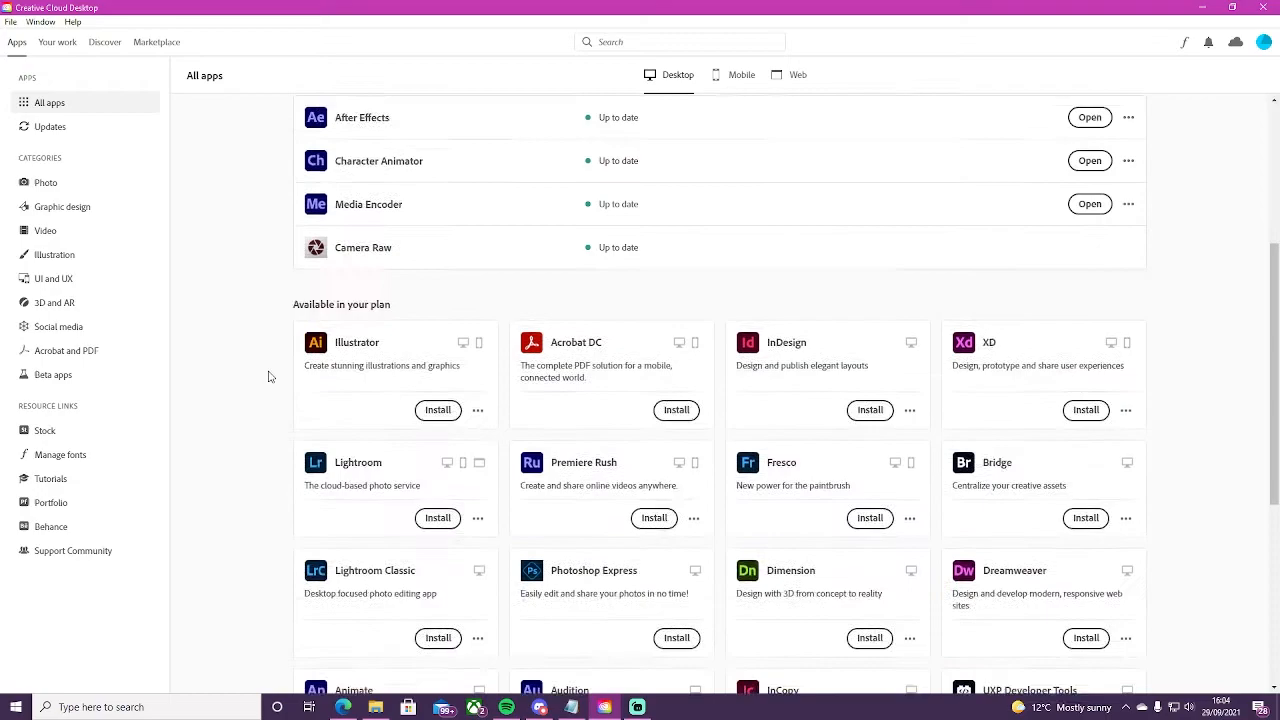
pyautogui.scroll(-3)
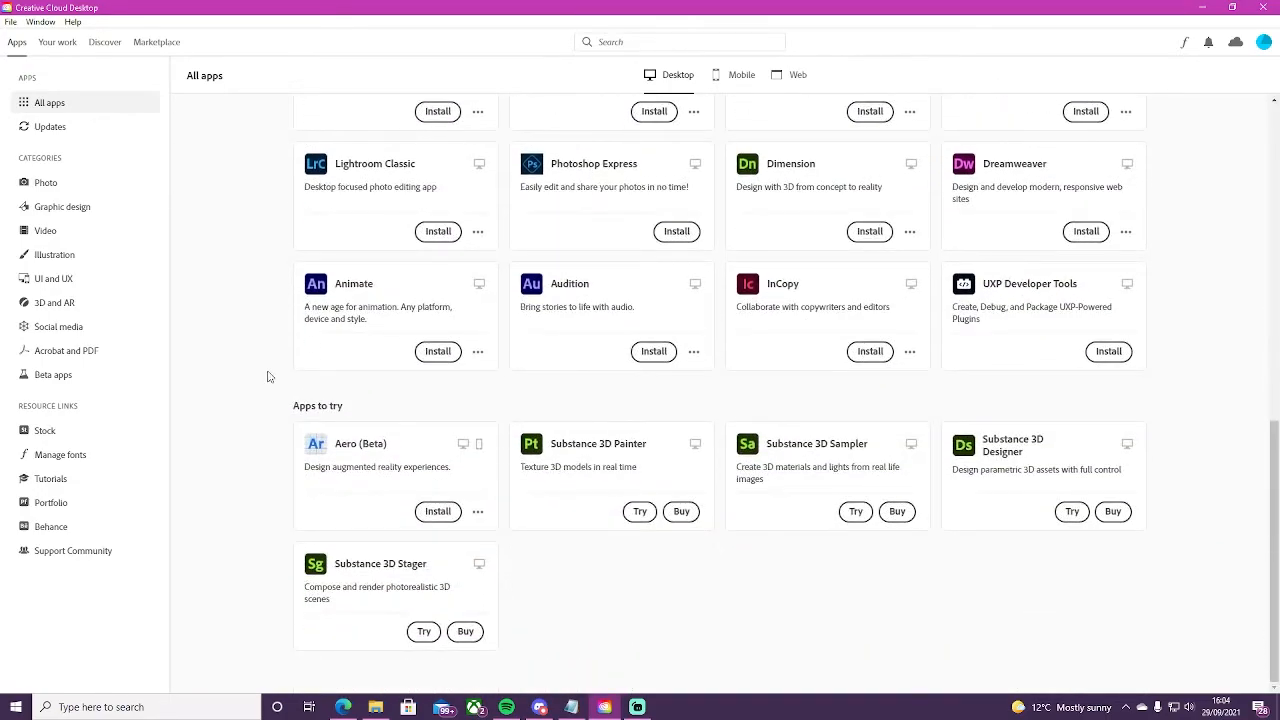
pyautogui.moveTo(616, 460)
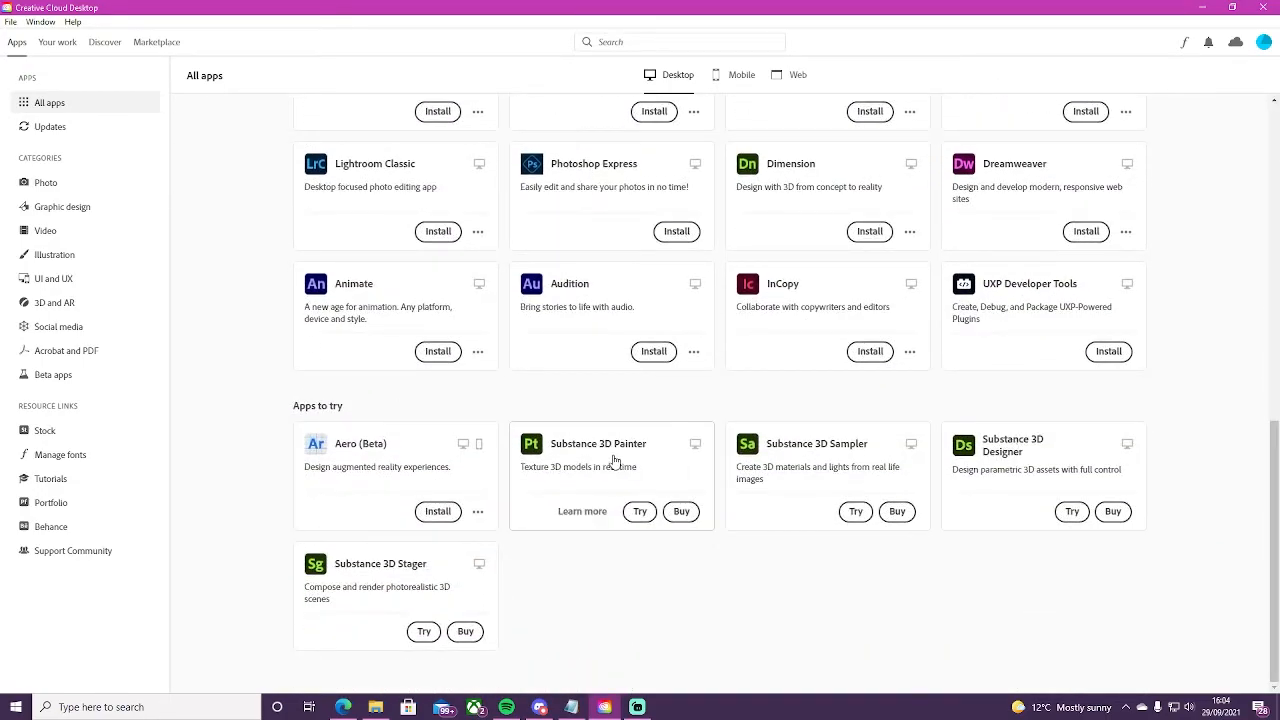
pyautogui.moveTo(542, 574)
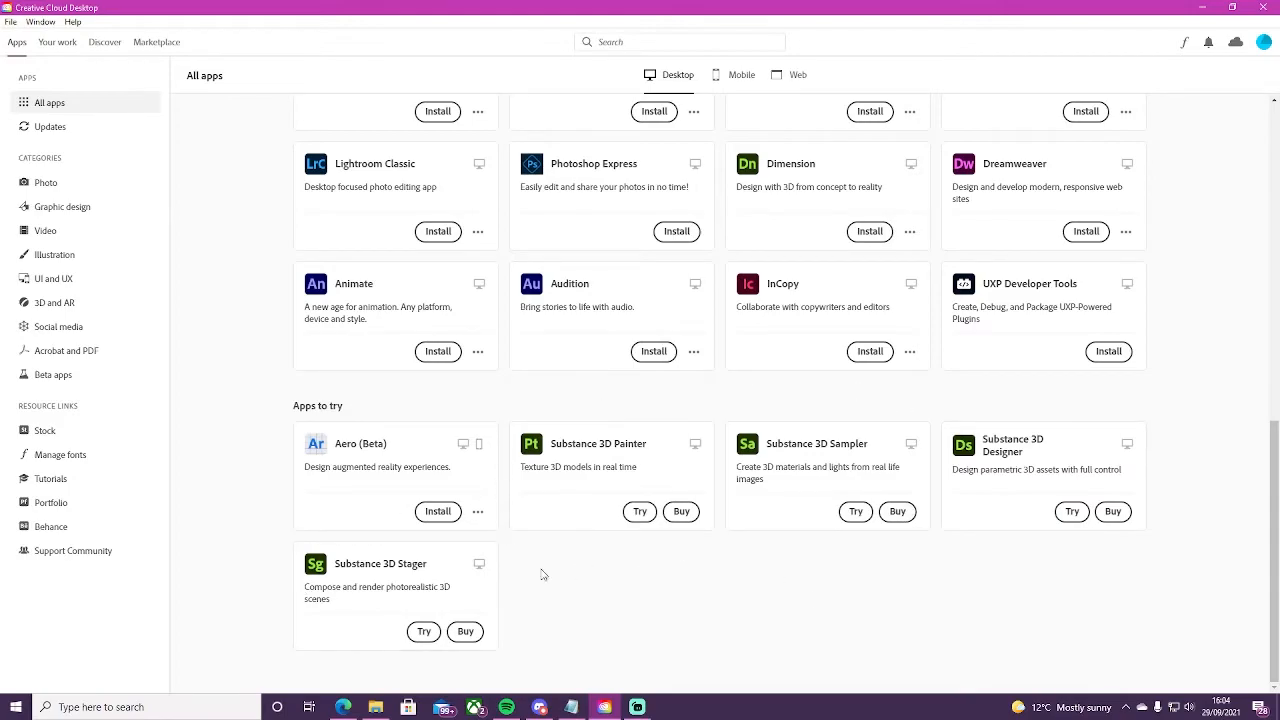
pyautogui.moveTo(260, 356)
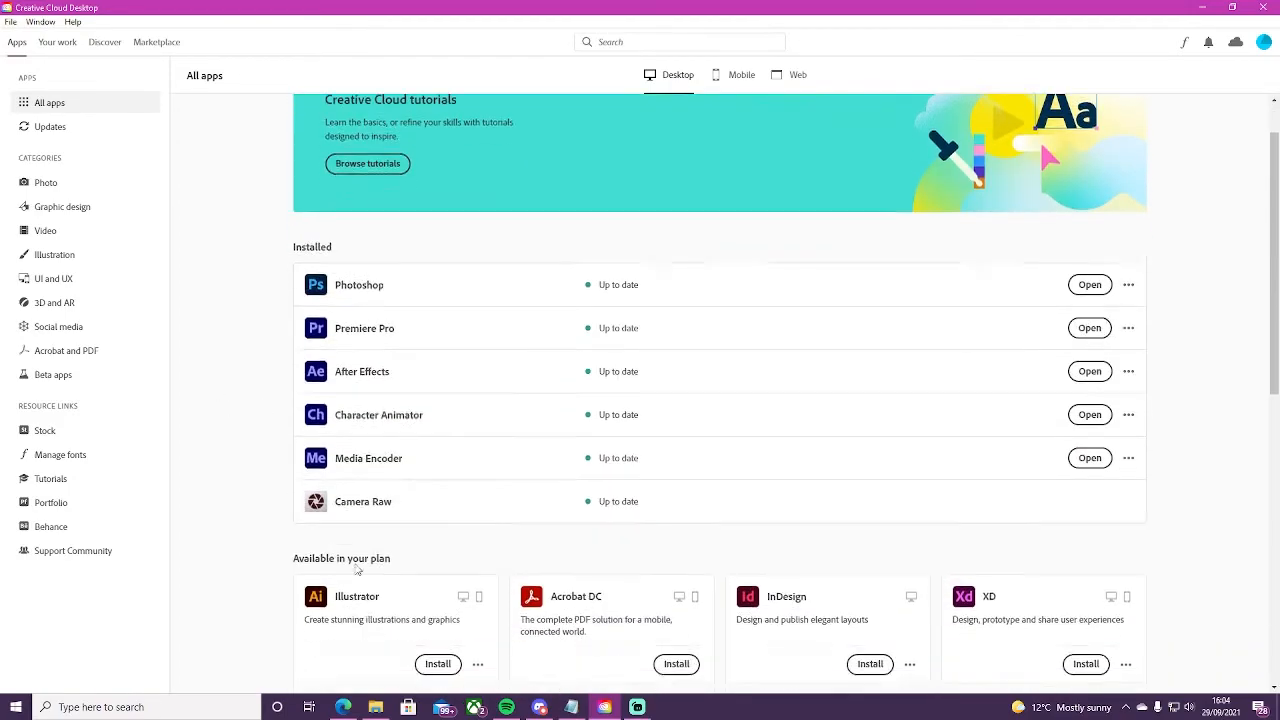
pyautogui.scroll(-3)
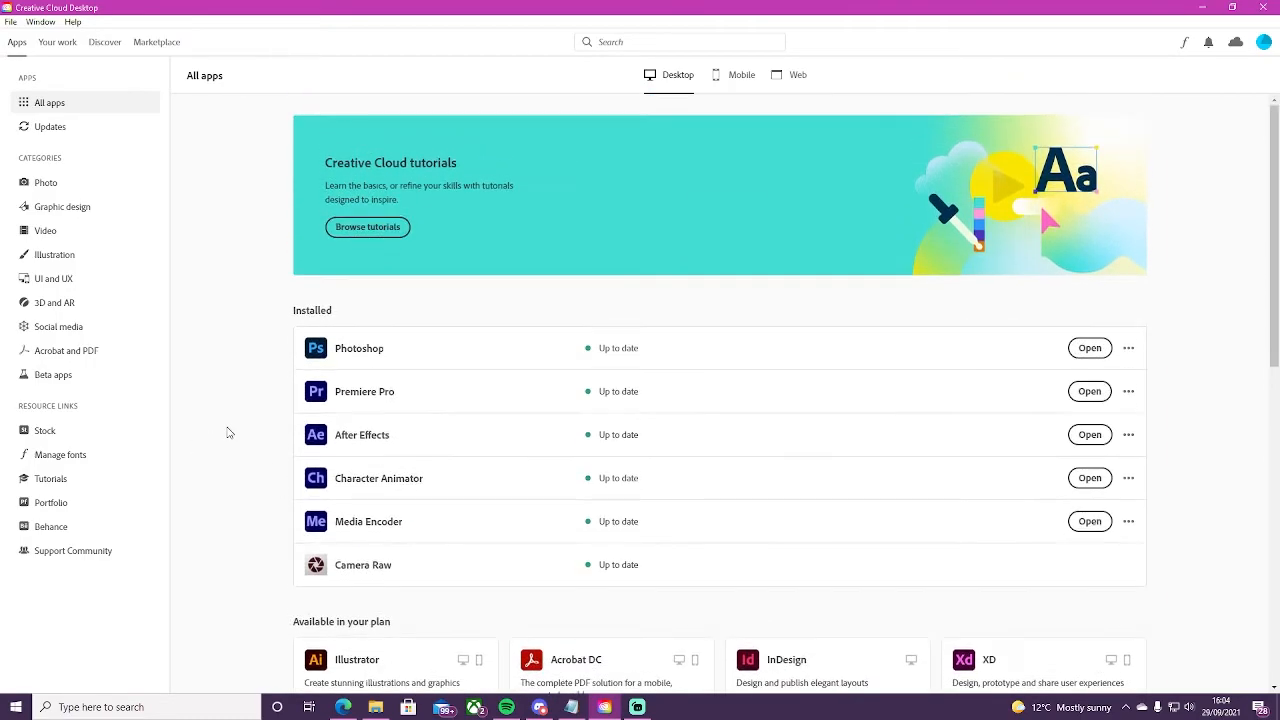
pyautogui.moveTo(240, 498)
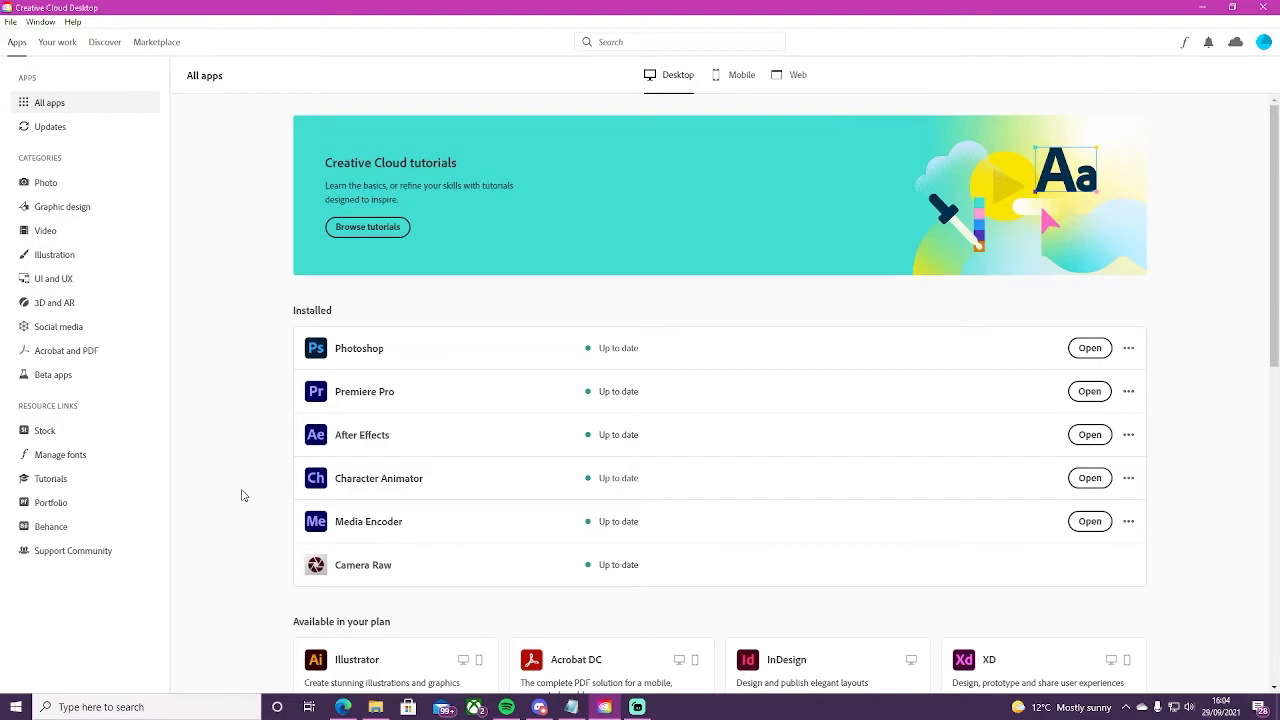
pyautogui.moveTo(350, 576)
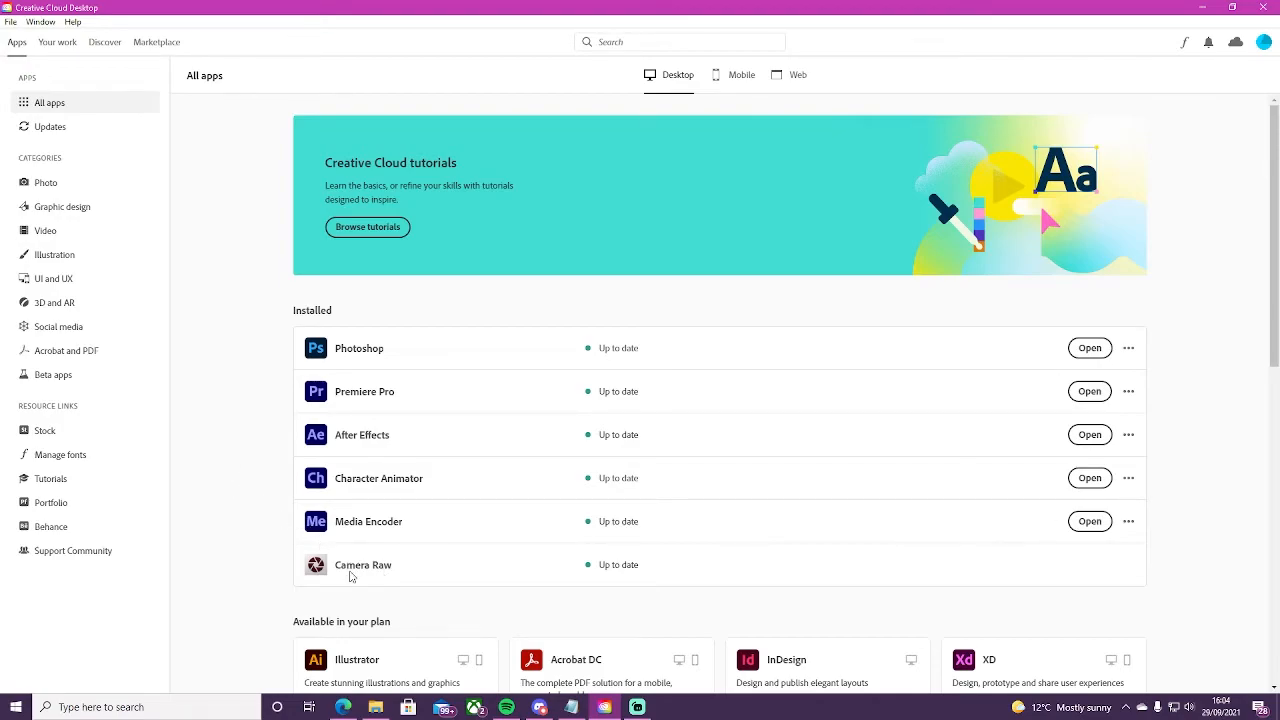
pyautogui.moveTo(362, 568)
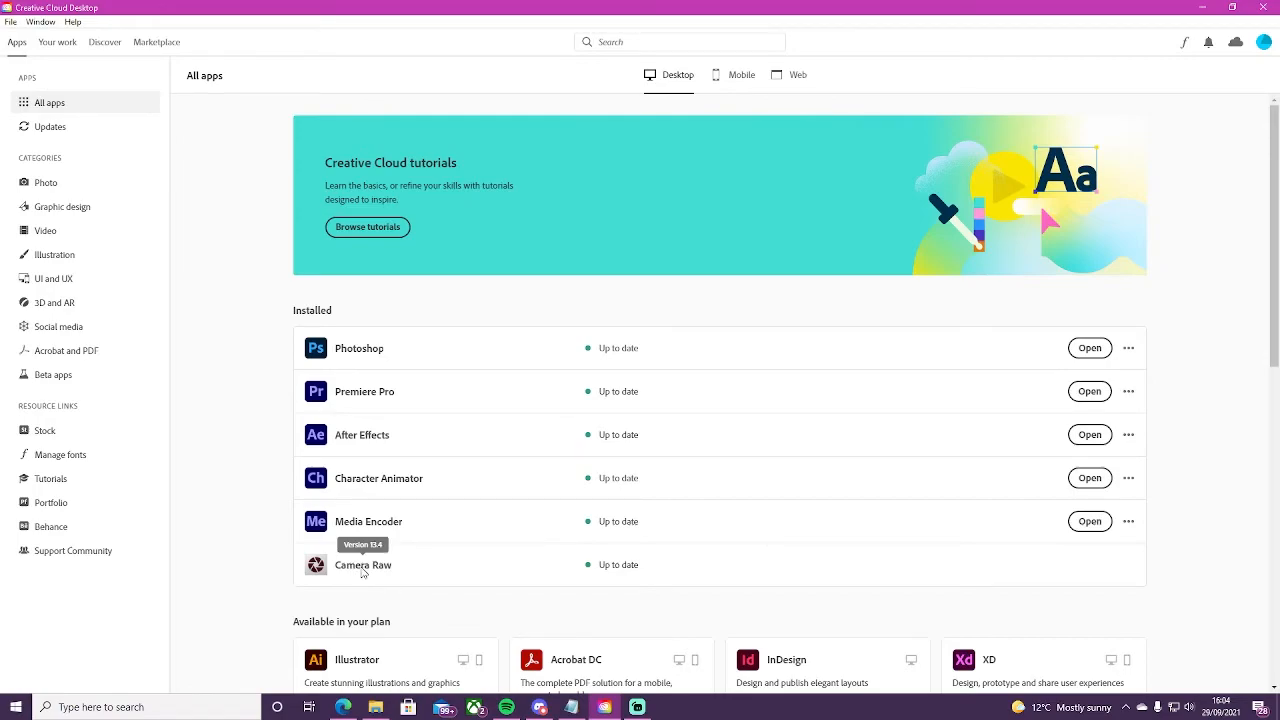
pyautogui.moveTo(200, 132)
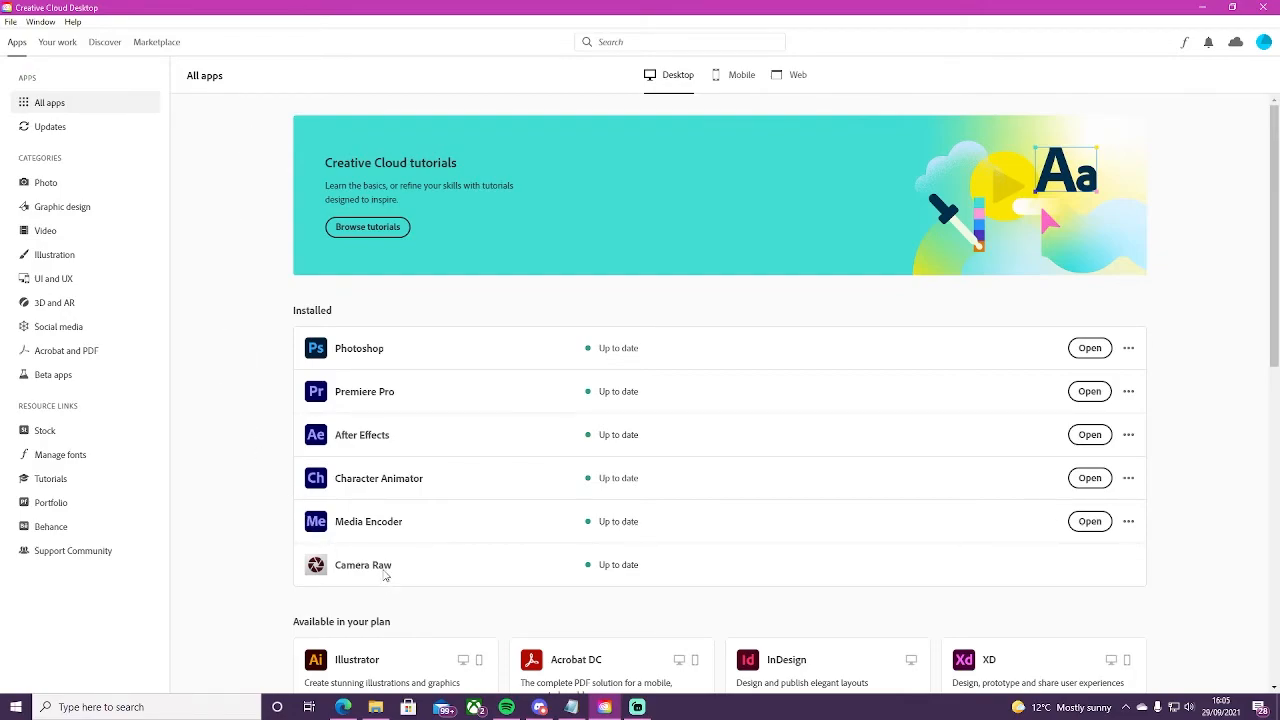
pyautogui.moveTo(248, 448)
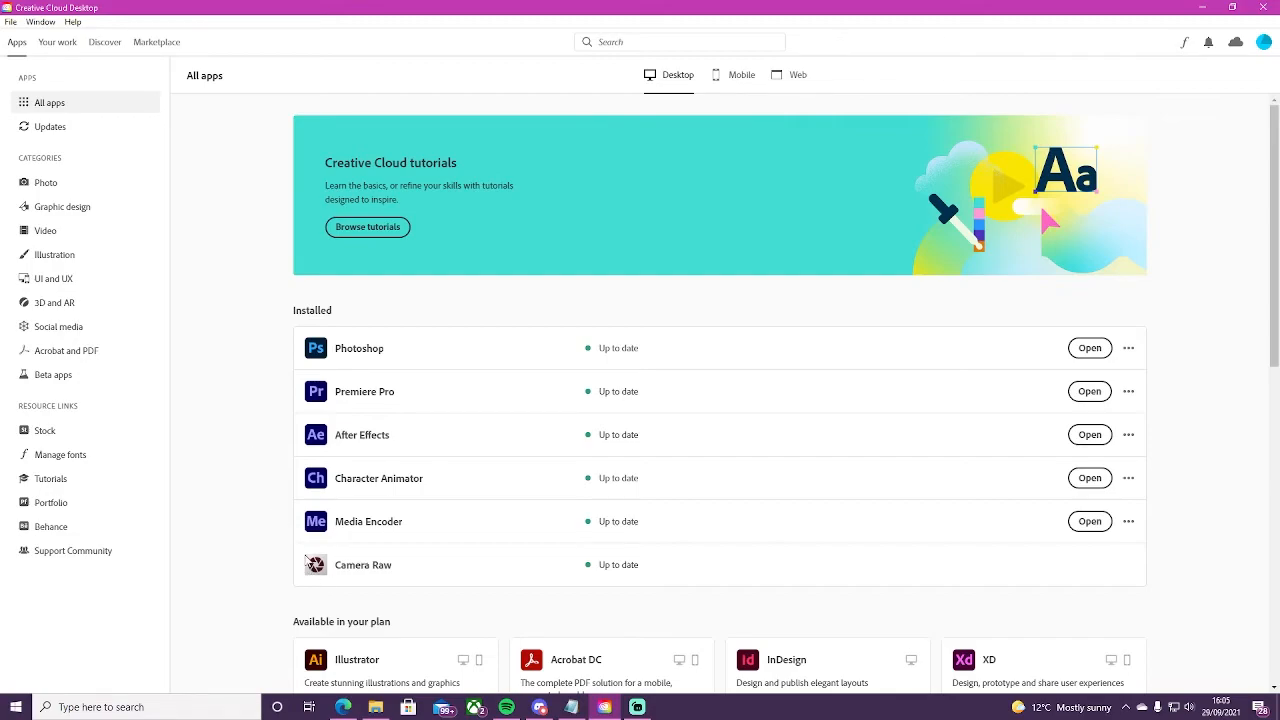
pyautogui.moveTo(298, 556)
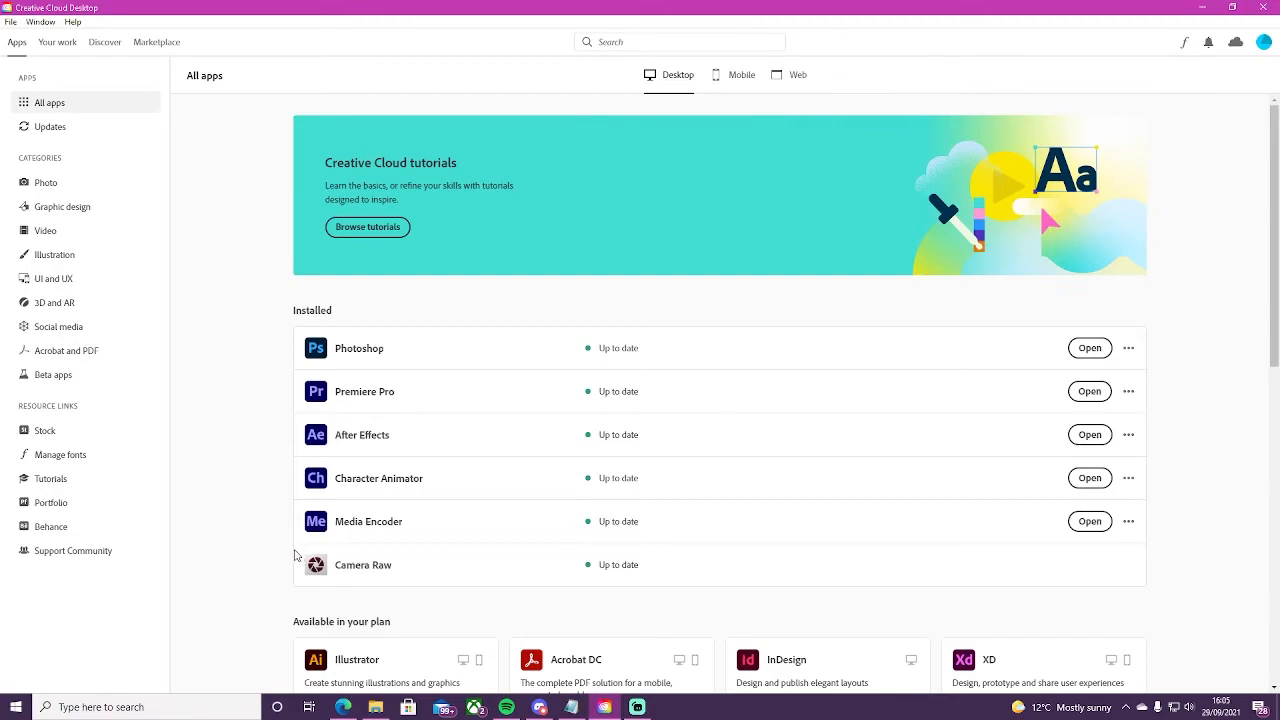
pyautogui.moveTo(320, 572)
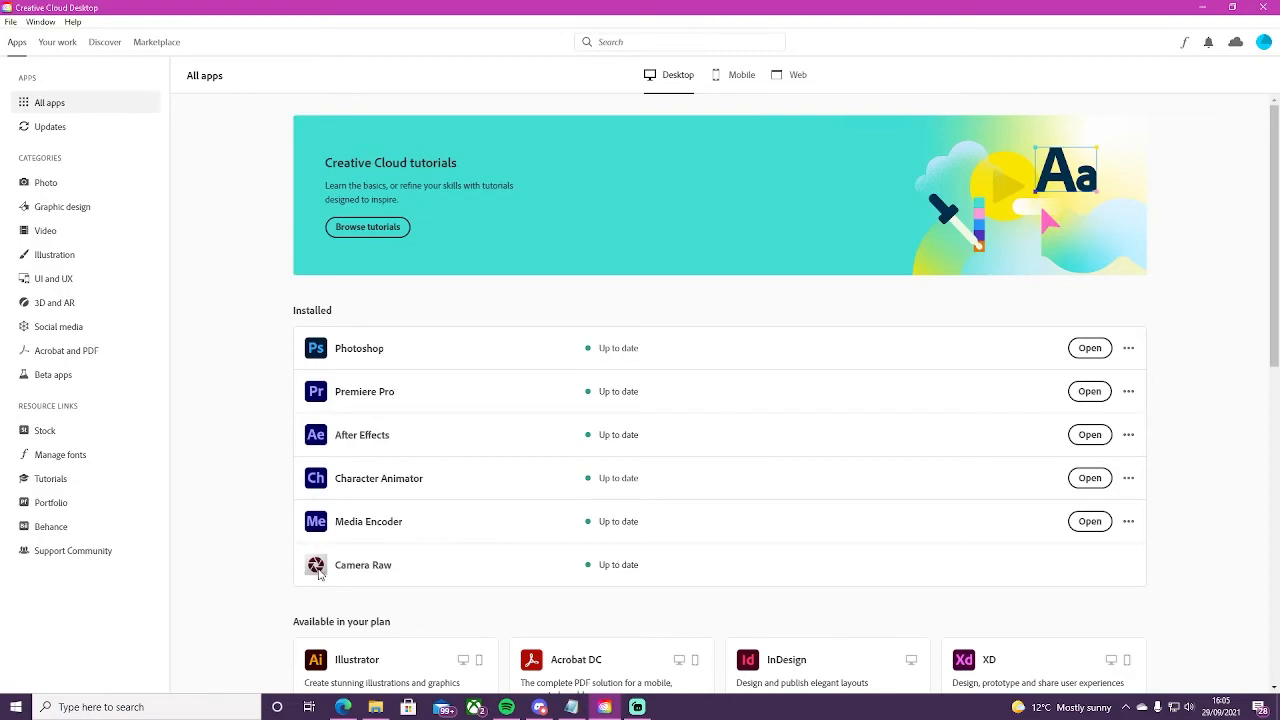
pyautogui.moveTo(332, 580)
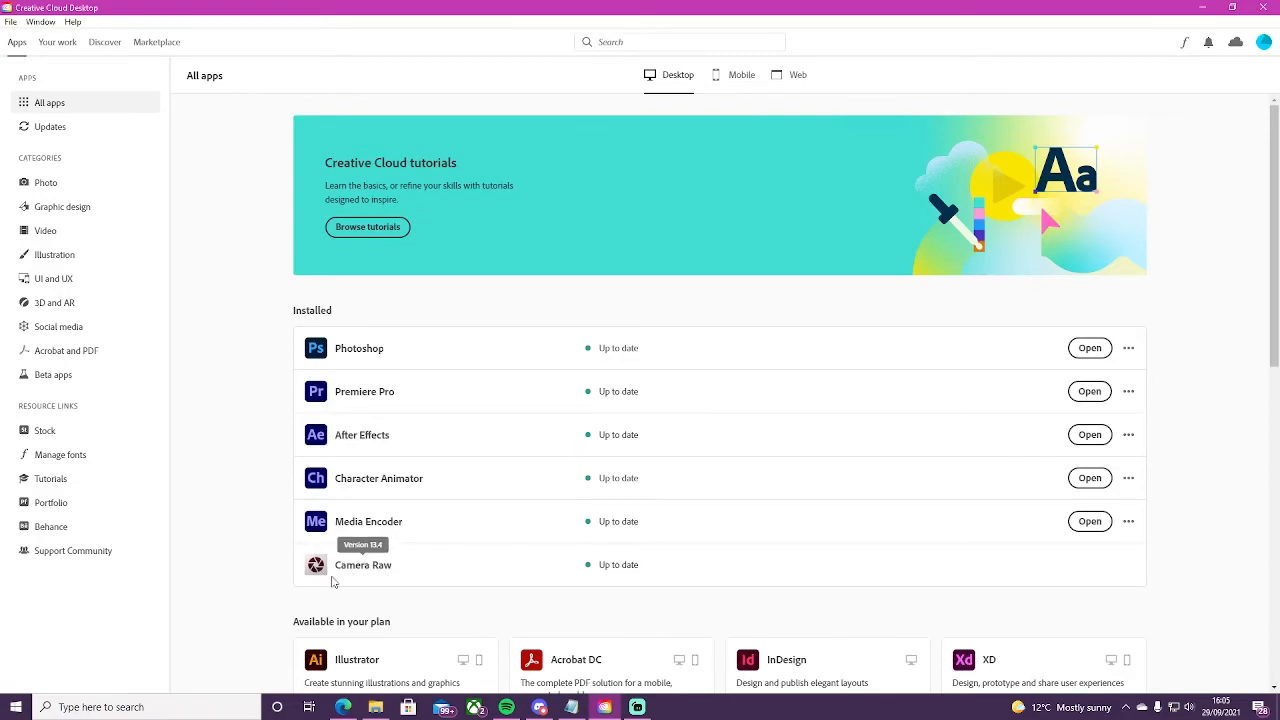
pyautogui.moveTo(336, 368)
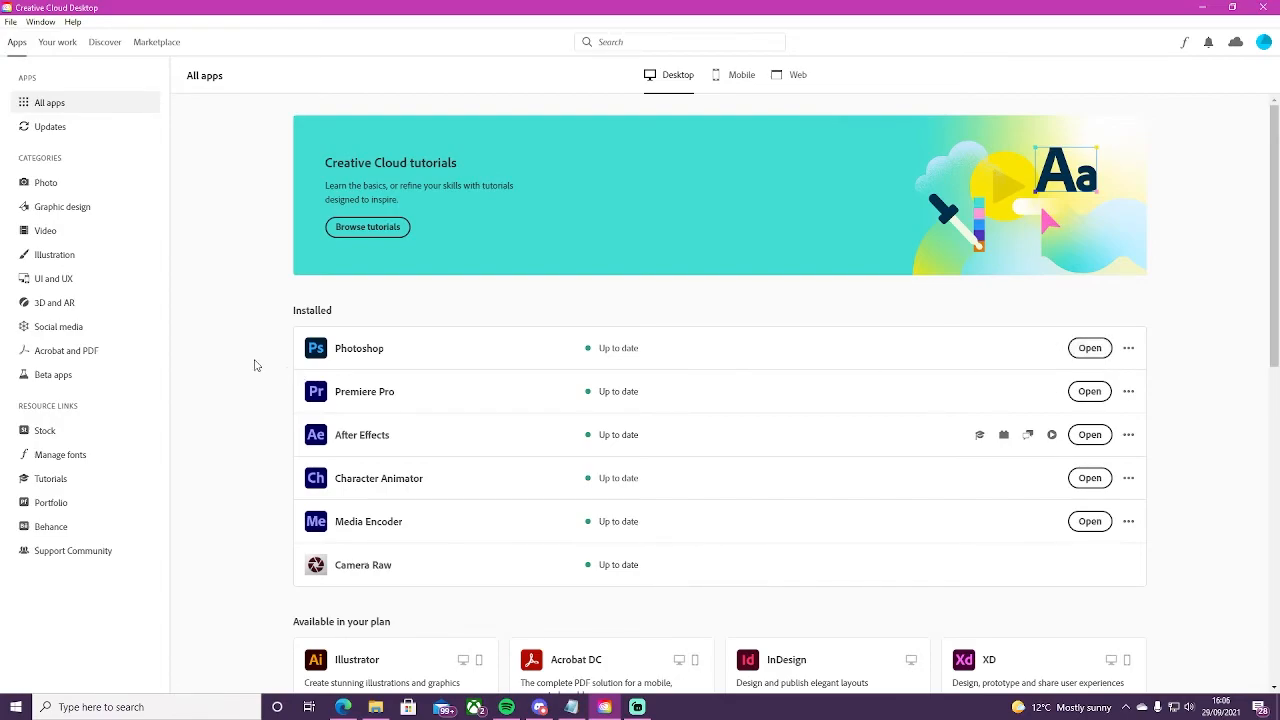
pyautogui.moveTo(1112, 372)
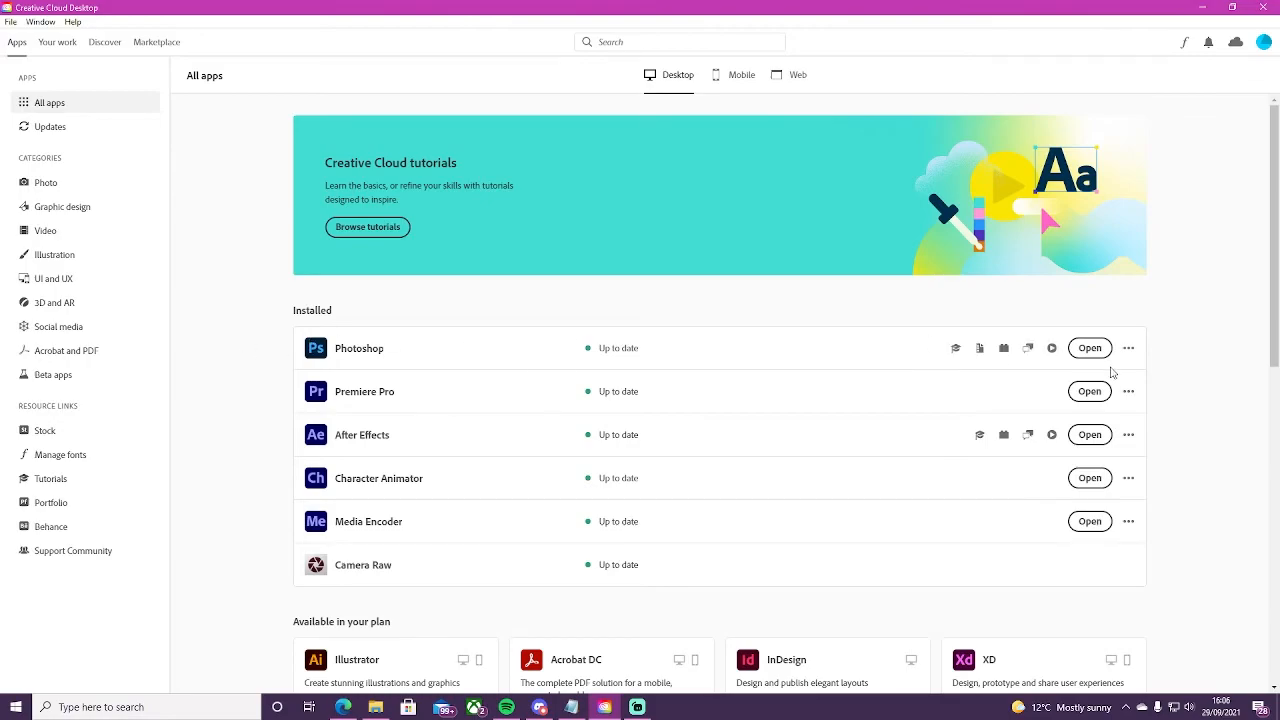
pyautogui.moveTo(330, 344)
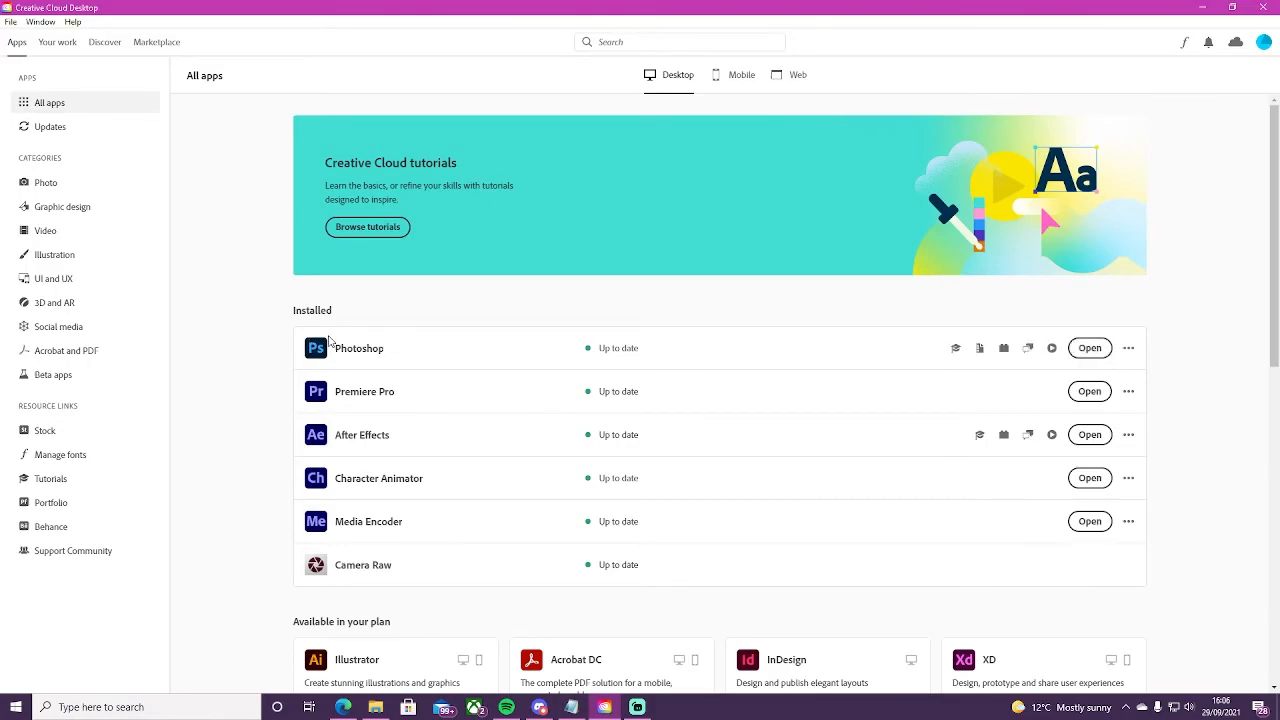
pyautogui.moveTo(798, 332)
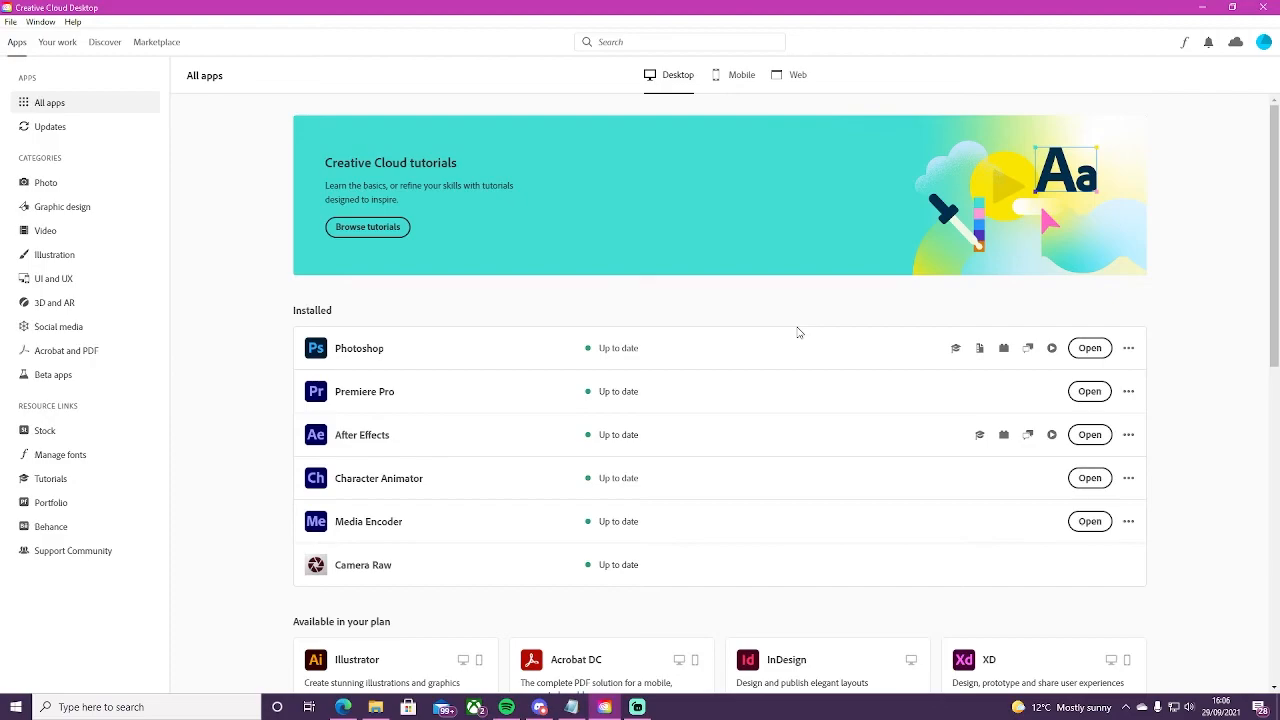
pyautogui.moveTo(652, 442)
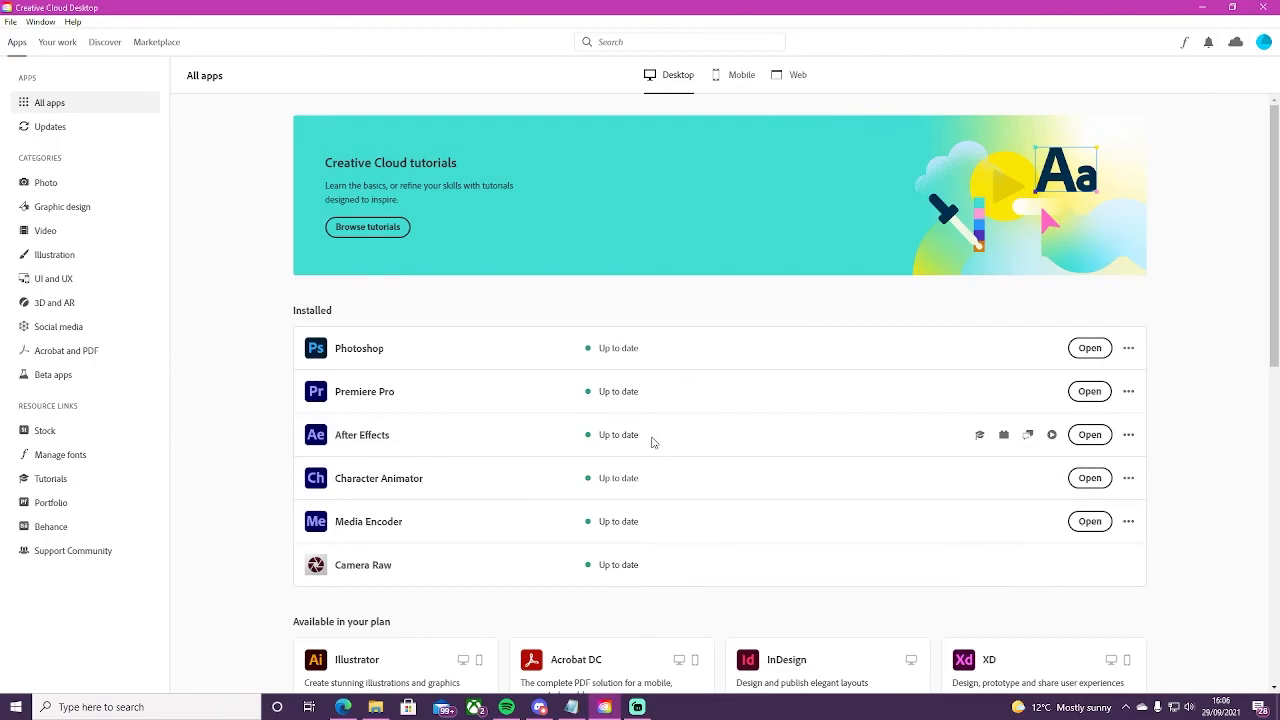
pyautogui.moveTo(590, 348)
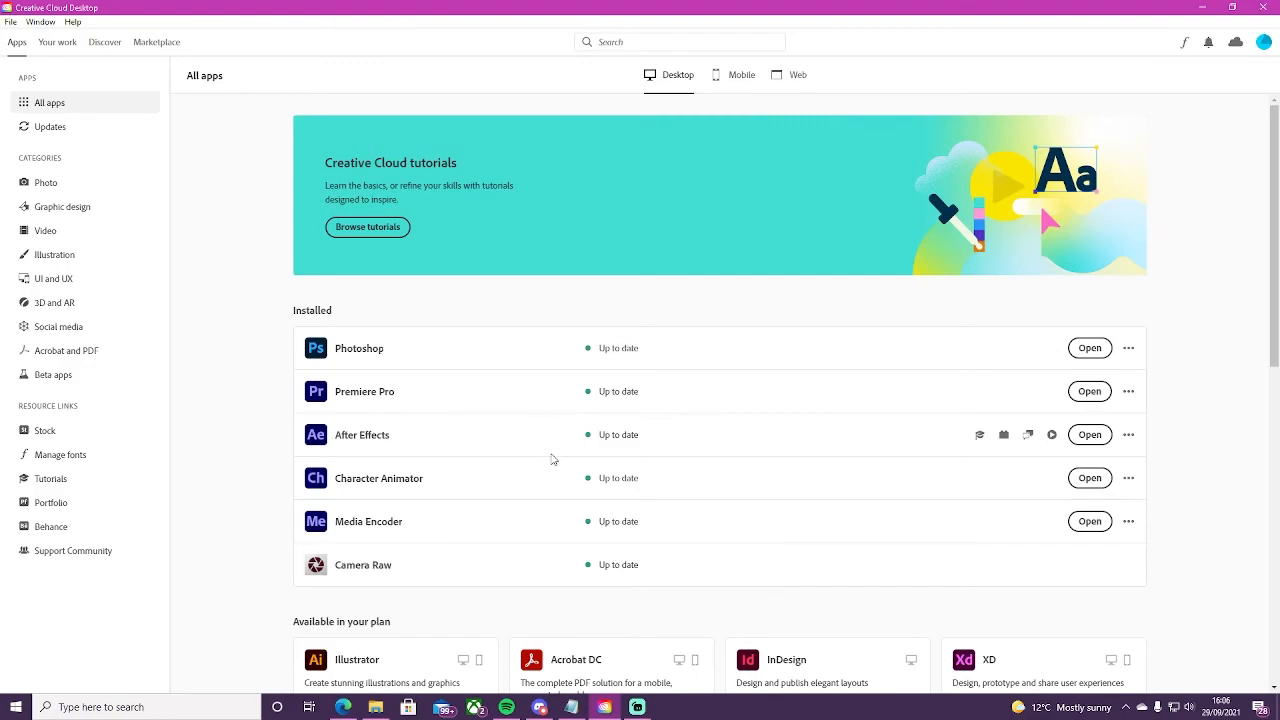
pyautogui.moveTo(1196, 252)
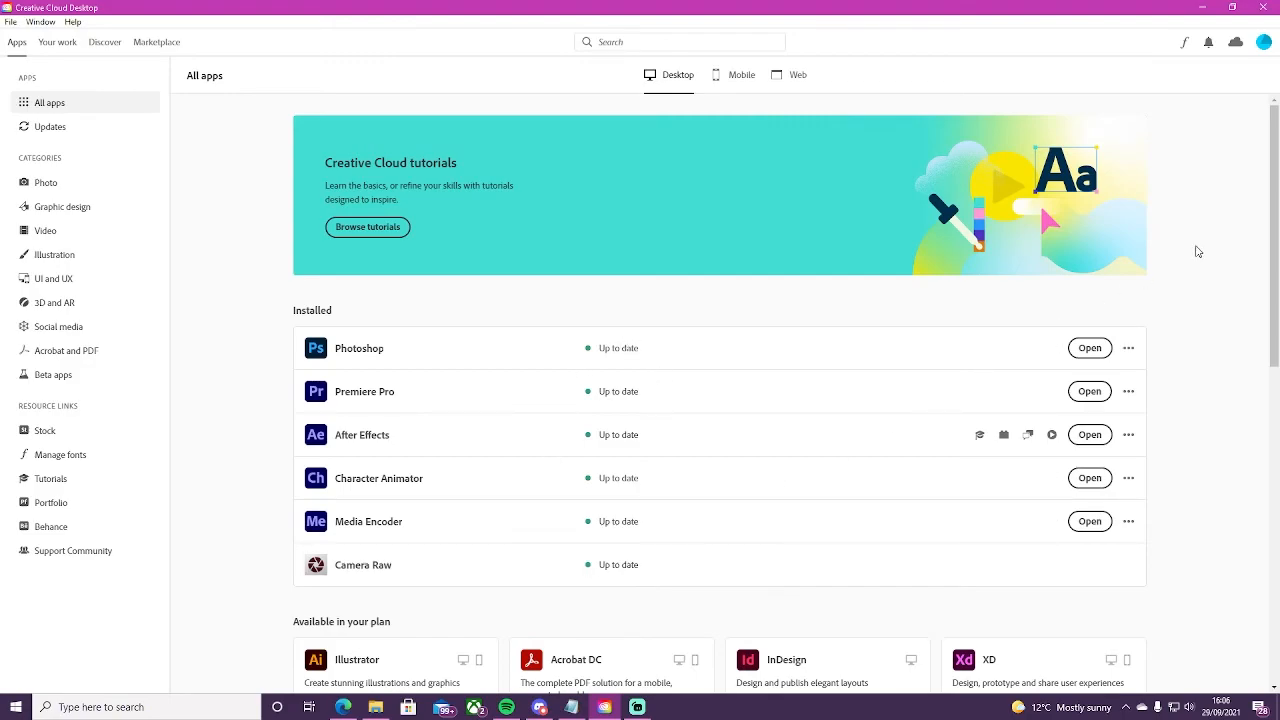